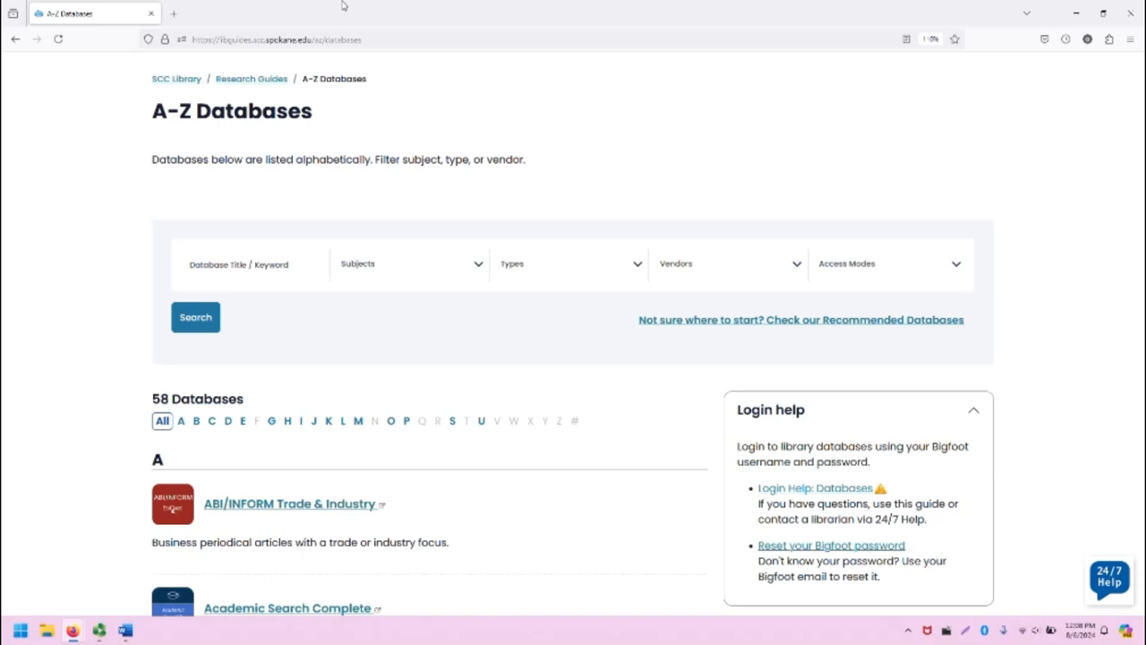
pyautogui.moveTo(143, 378)
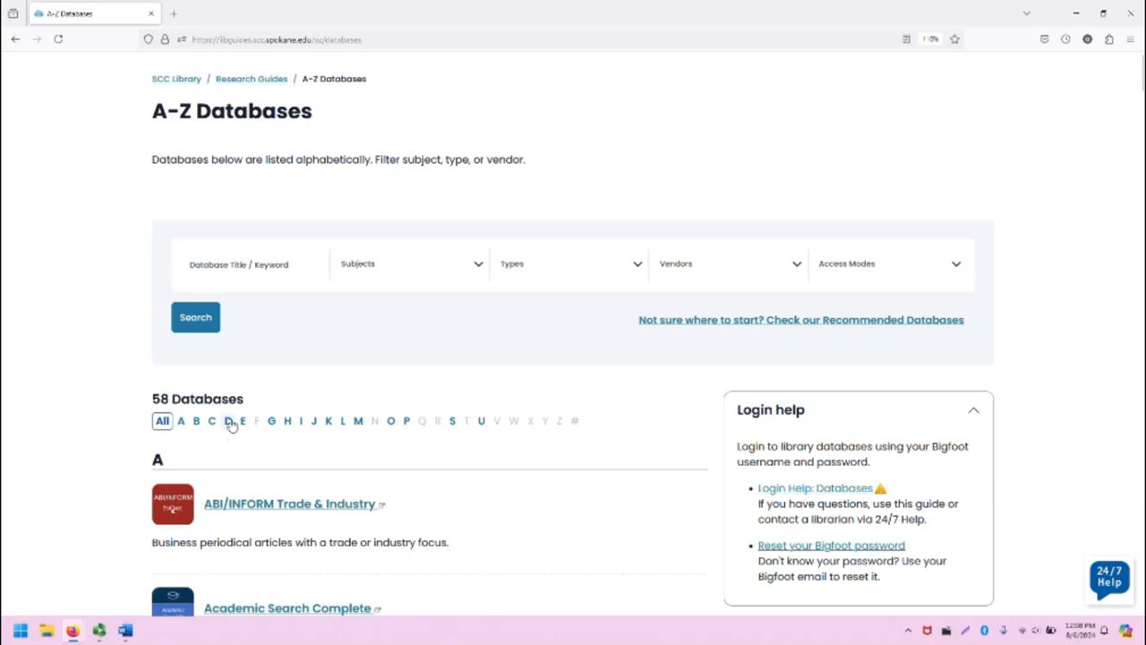
# Filter the A-Z Databases list to letter D and scroll to the DOAJ entry
pyautogui.click(228, 421)
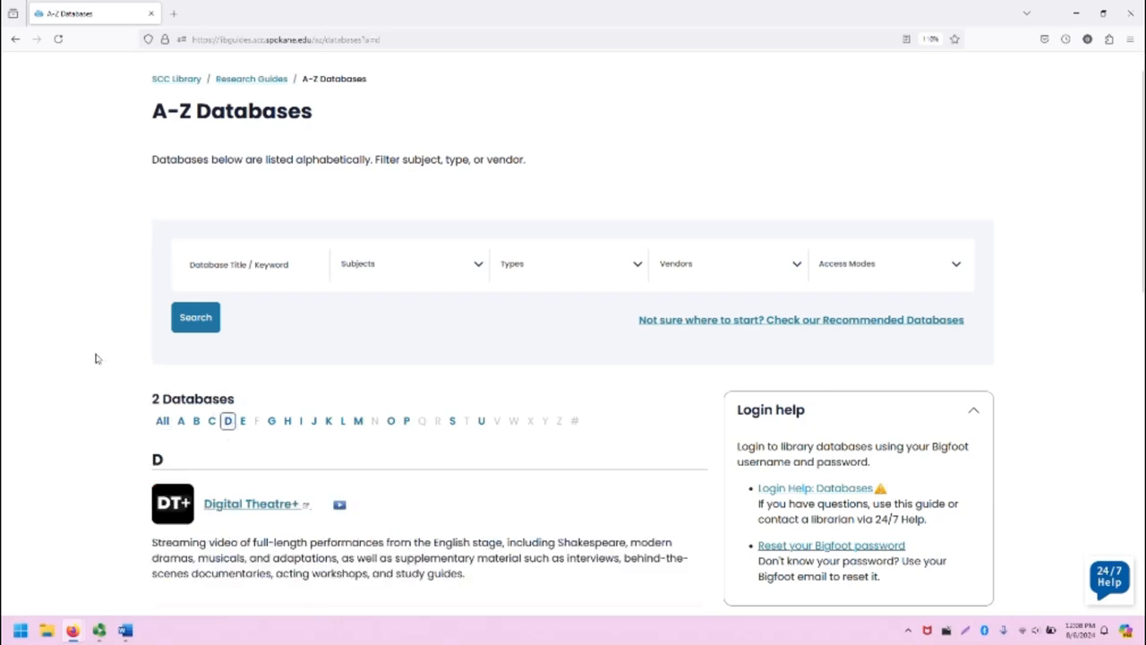
pyautogui.scroll(-3)
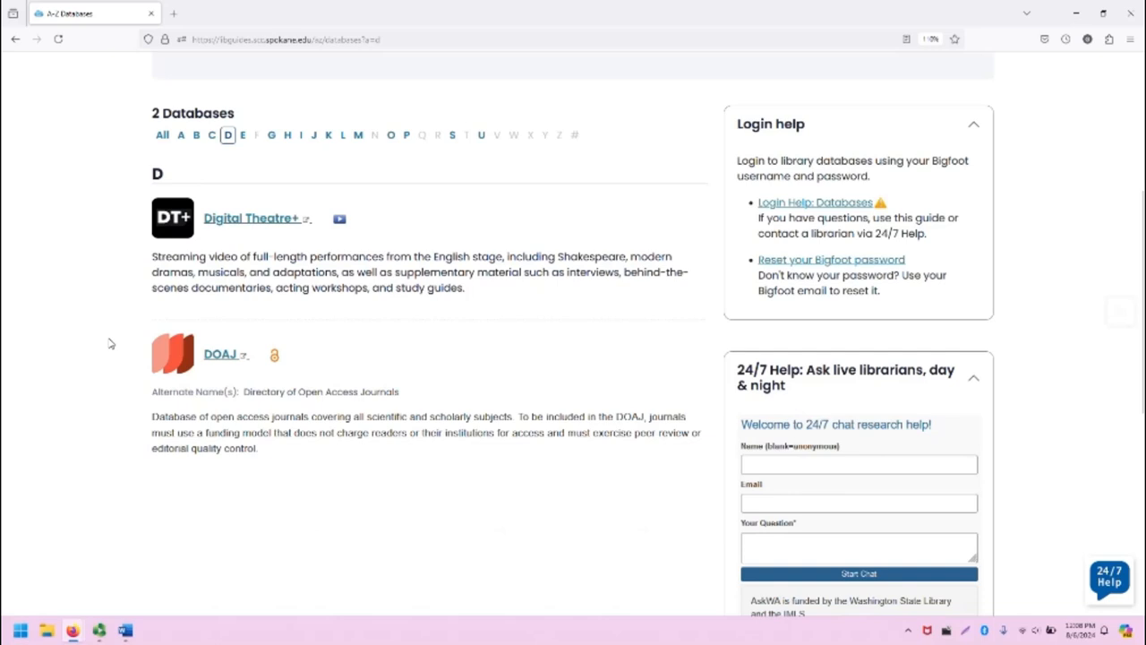
pyautogui.scroll(-3)
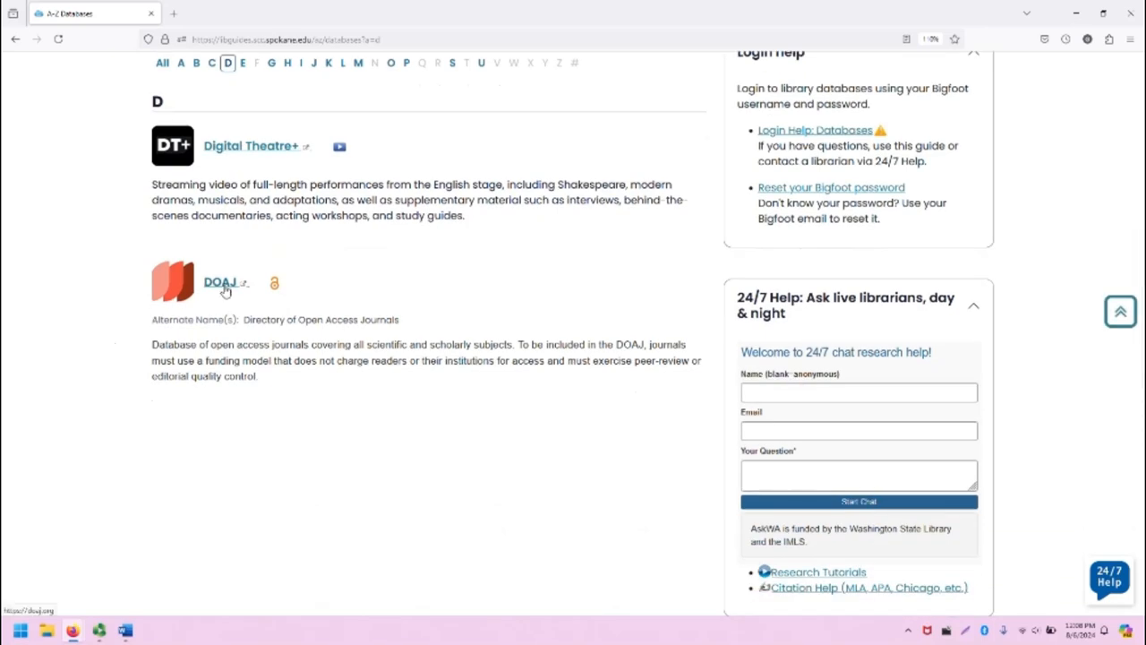
# Open the DOAJ site and browse its Apply, Search and Documentation menus
pyautogui.click(218, 283)
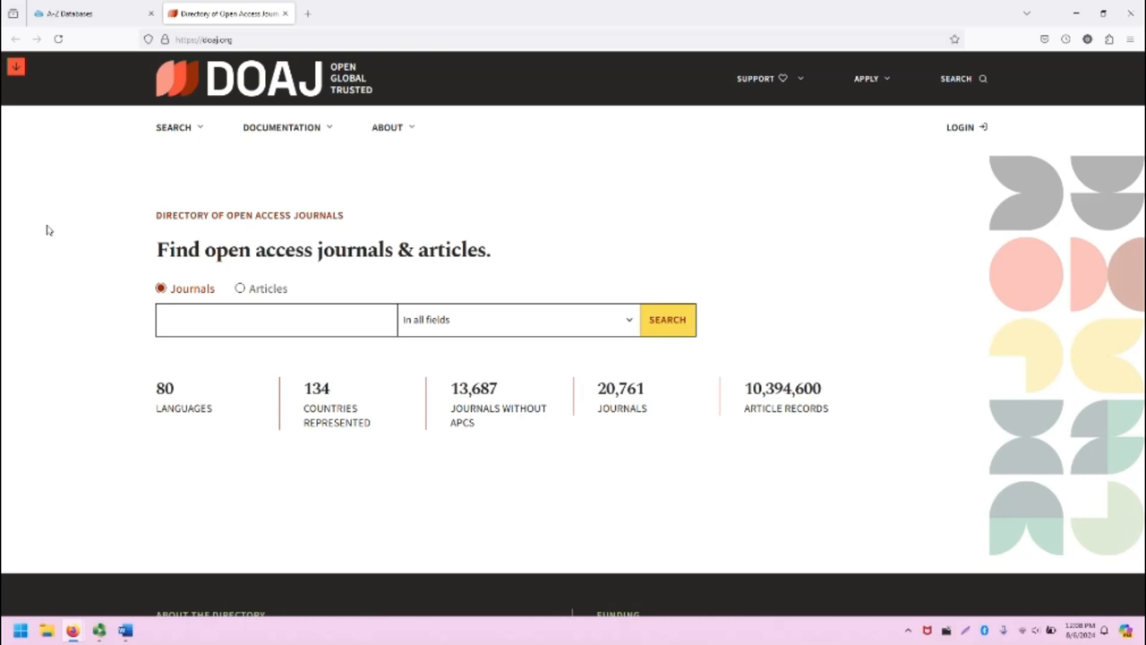
pyautogui.moveTo(350, 89)
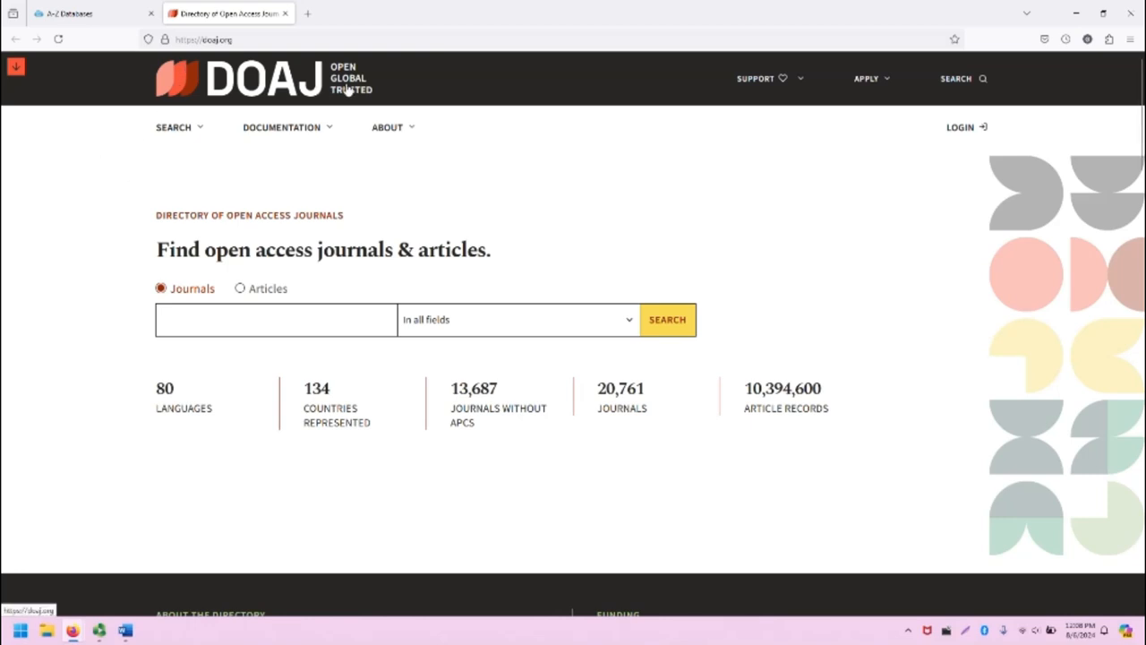
pyautogui.moveTo(391, 83)
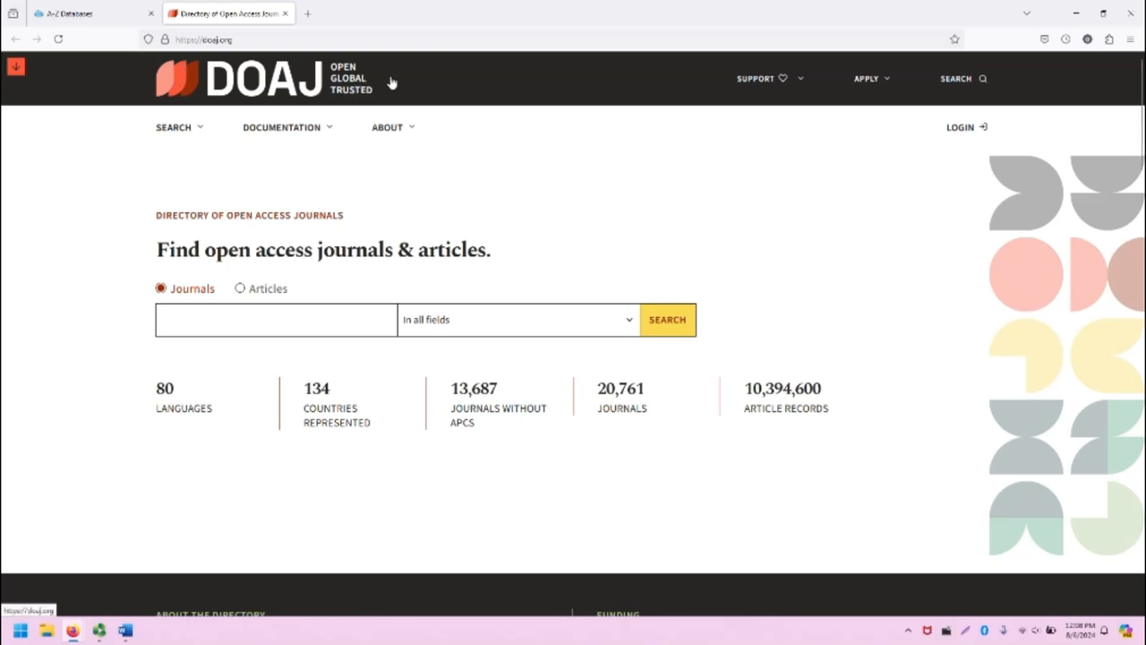
pyautogui.moveTo(630, 111)
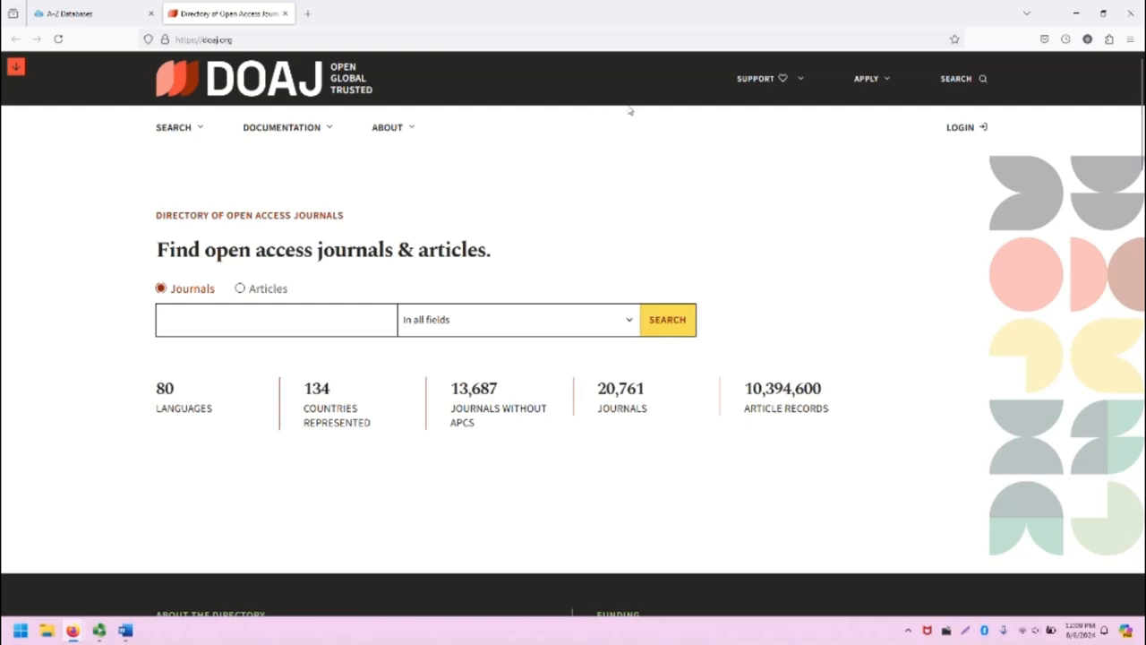
pyautogui.click(867, 79)
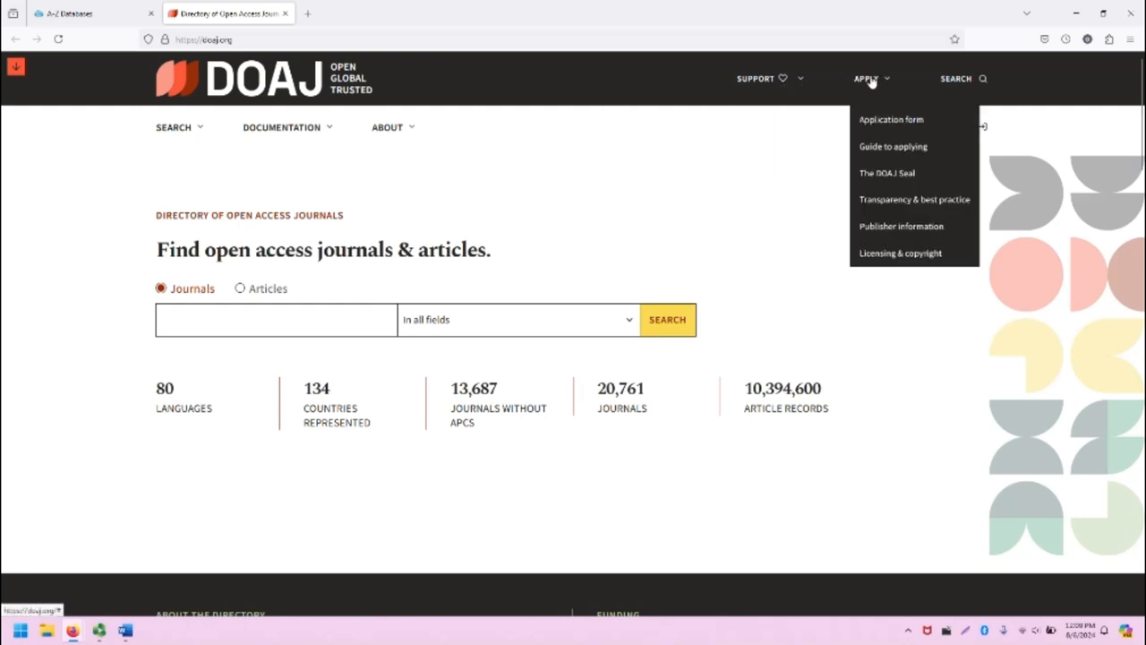
pyautogui.moveTo(978, 86)
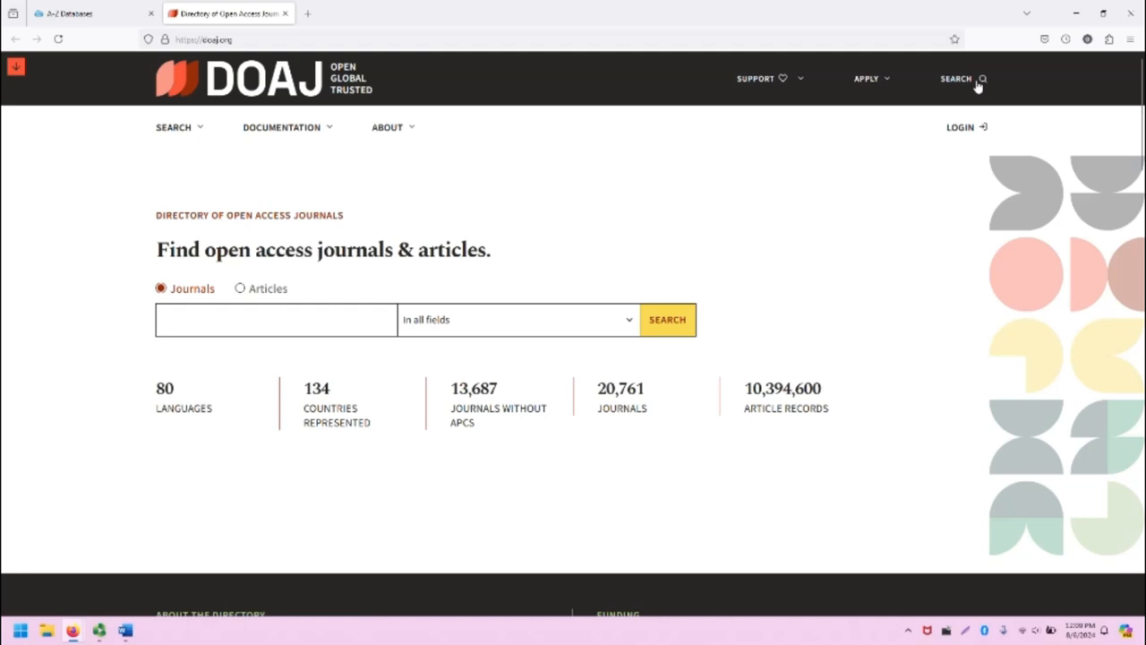
pyautogui.moveTo(71, 108)
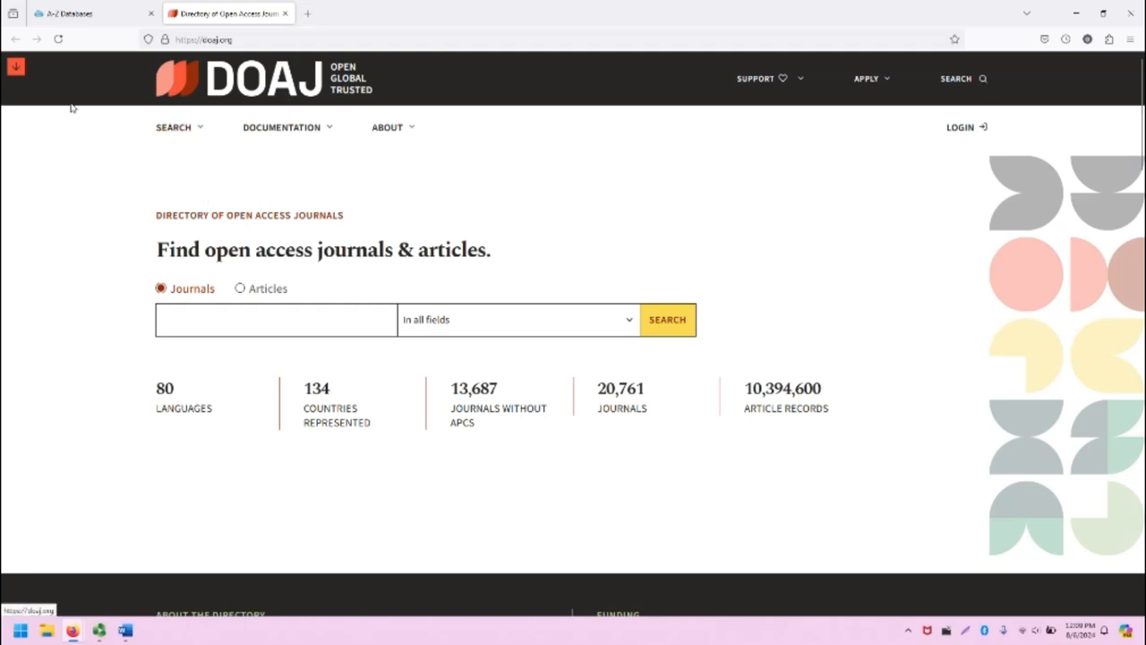
pyautogui.click(172, 126)
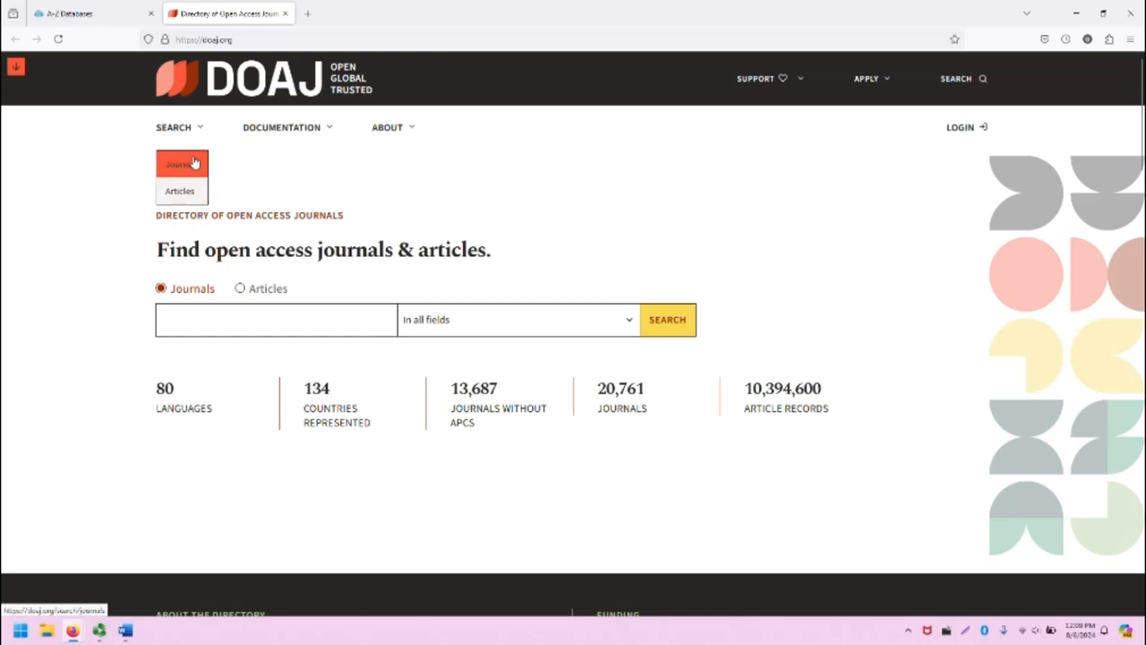
pyautogui.click(281, 126)
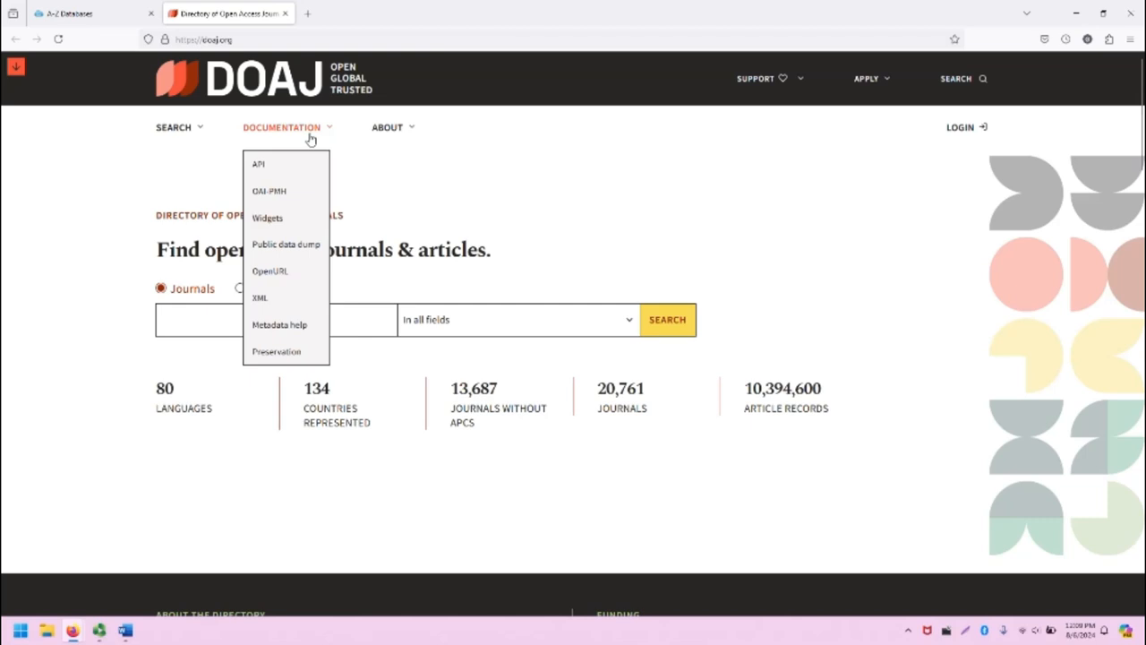
pyautogui.moveTo(276, 351)
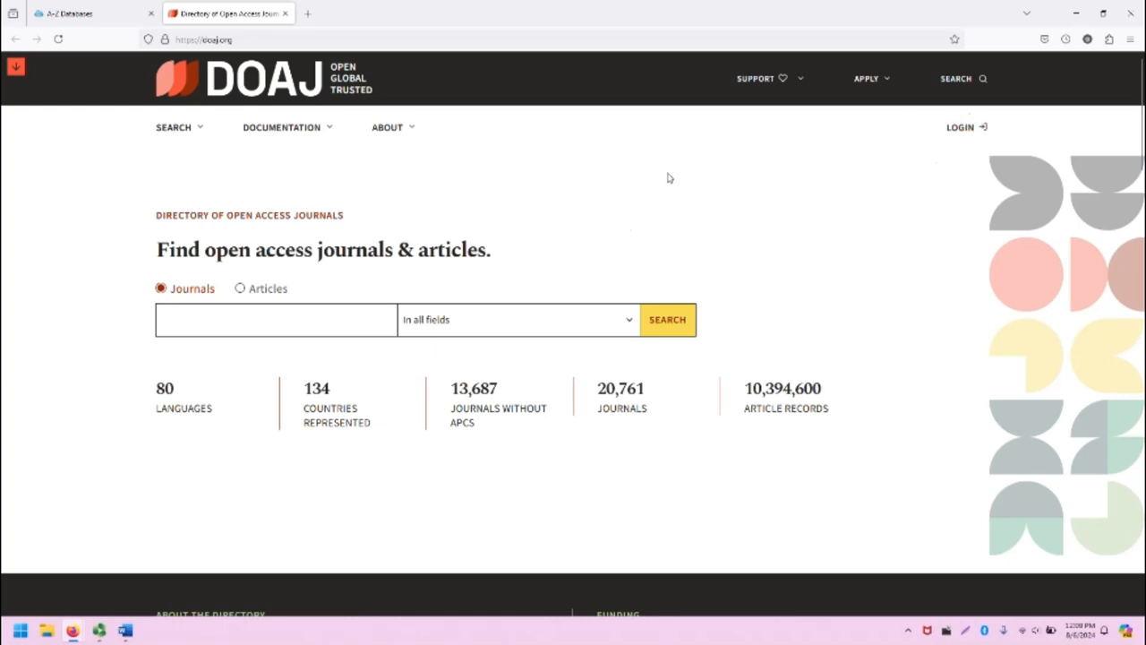
pyautogui.moveTo(573, 213)
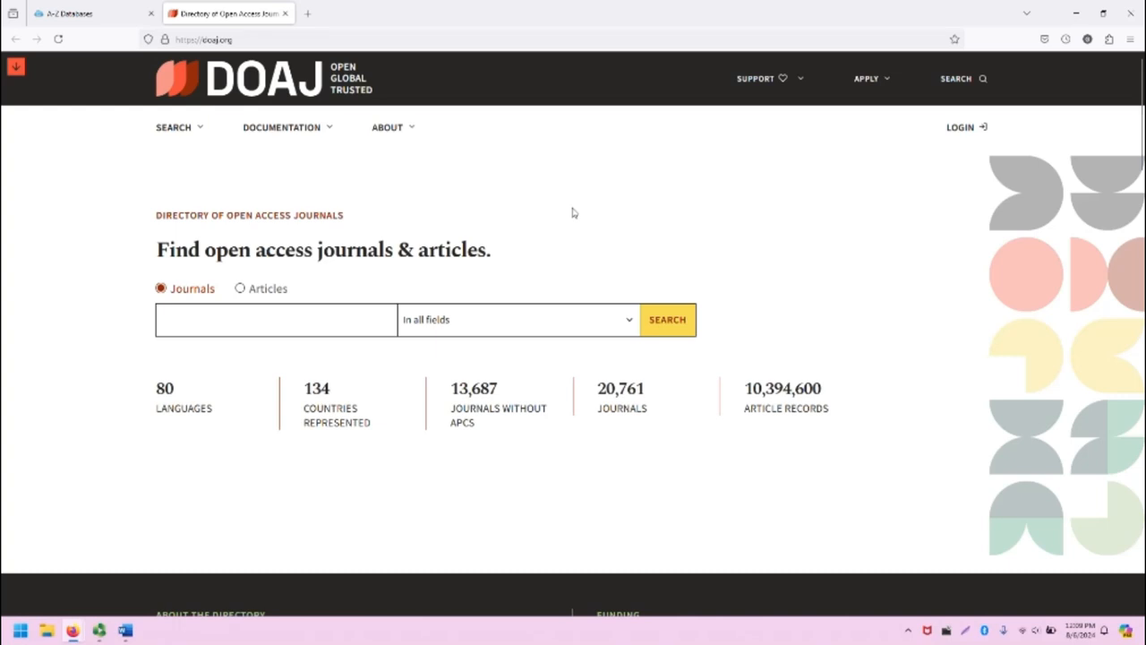
pyautogui.moveTo(141, 215)
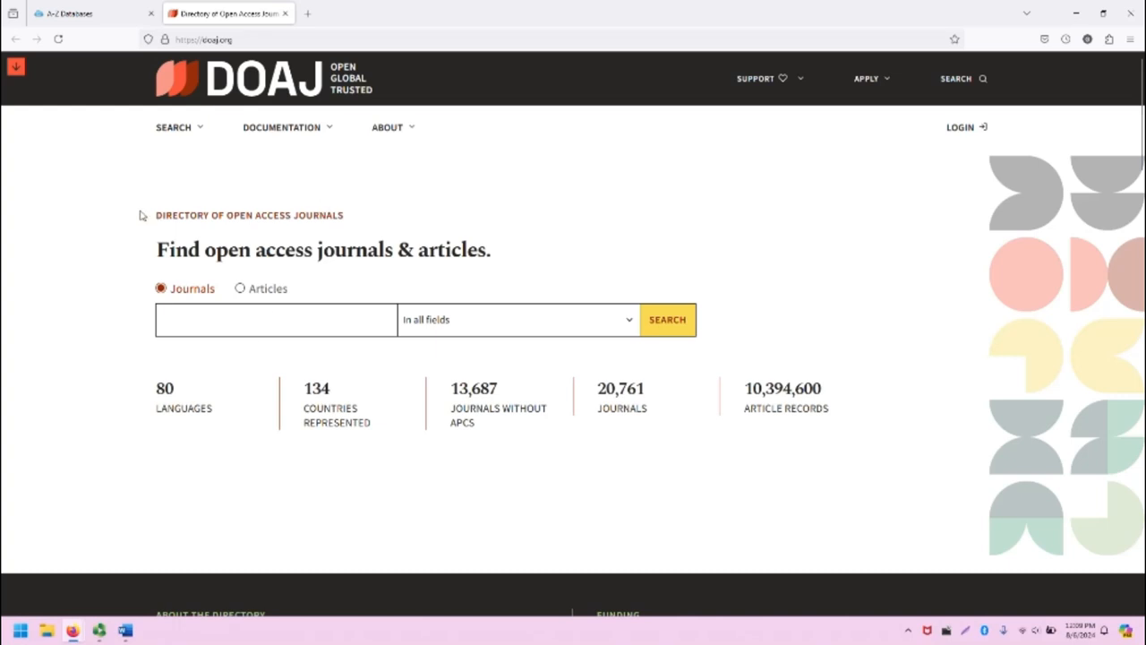
pyautogui.moveTo(114, 268)
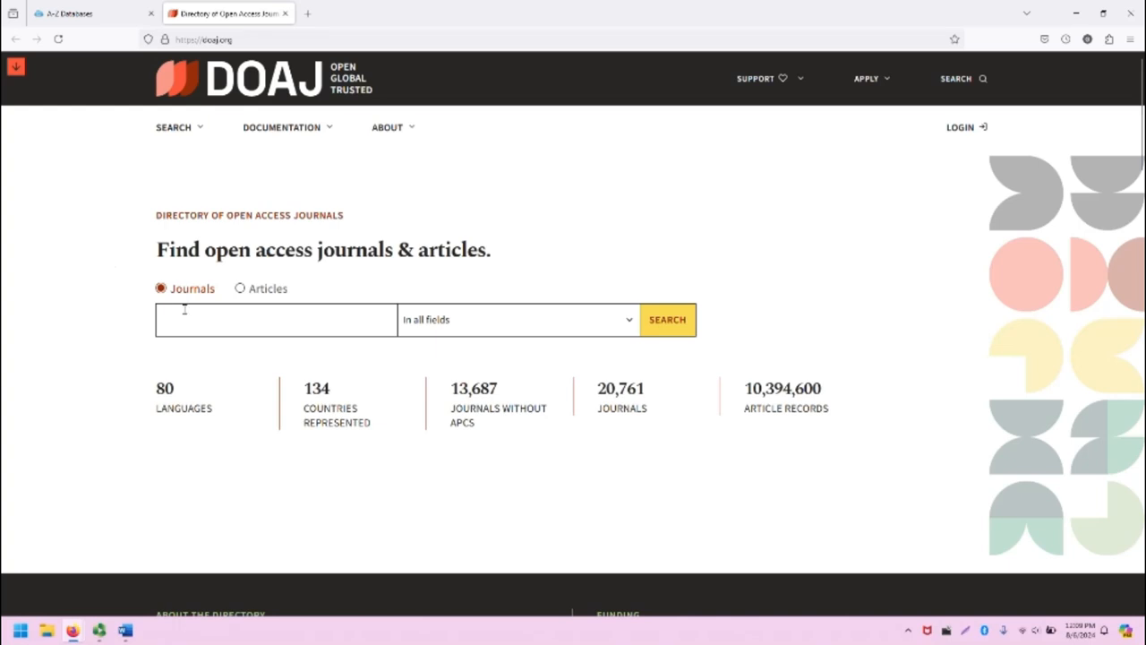
pyautogui.click(276, 319)
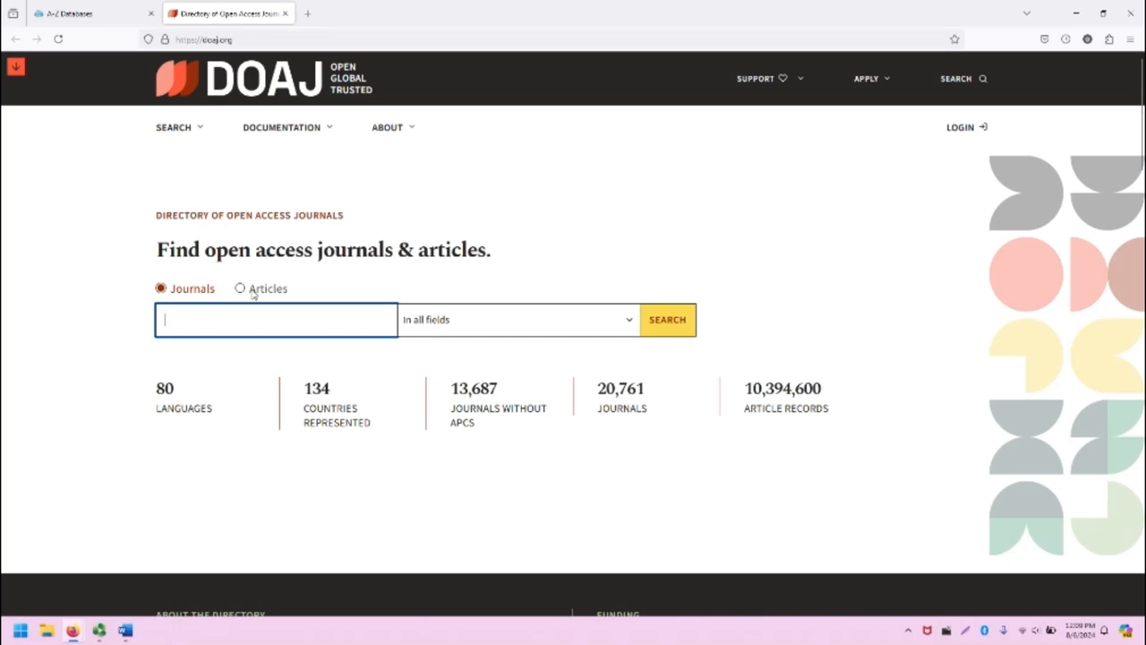
pyautogui.moveTo(348, 325)
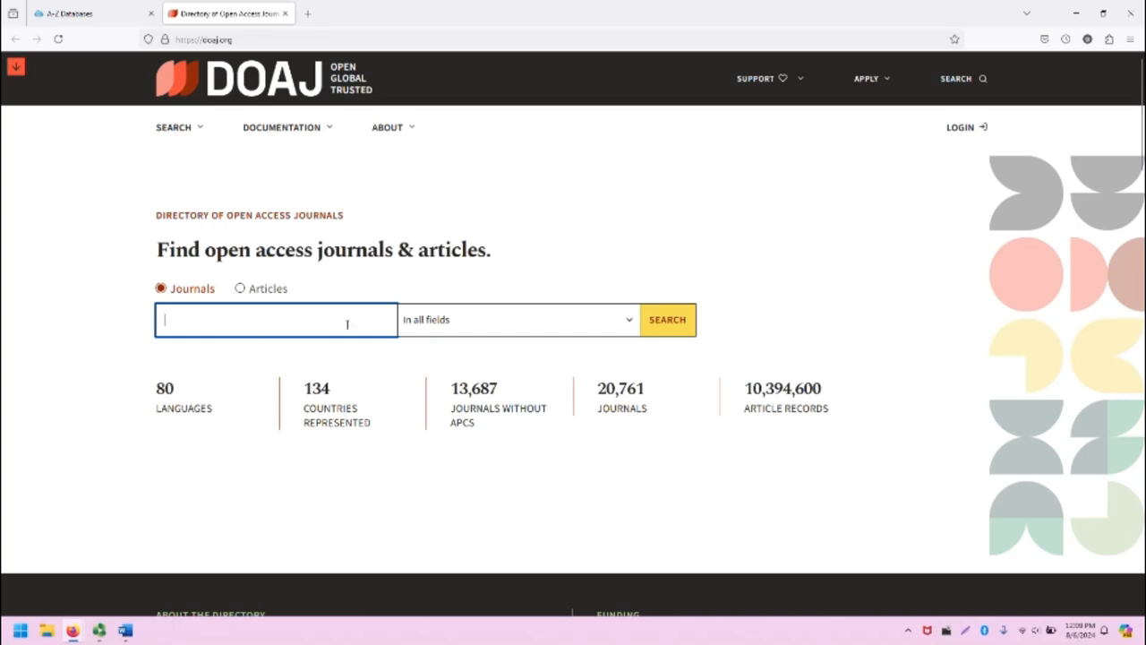
pyautogui.click(518, 319)
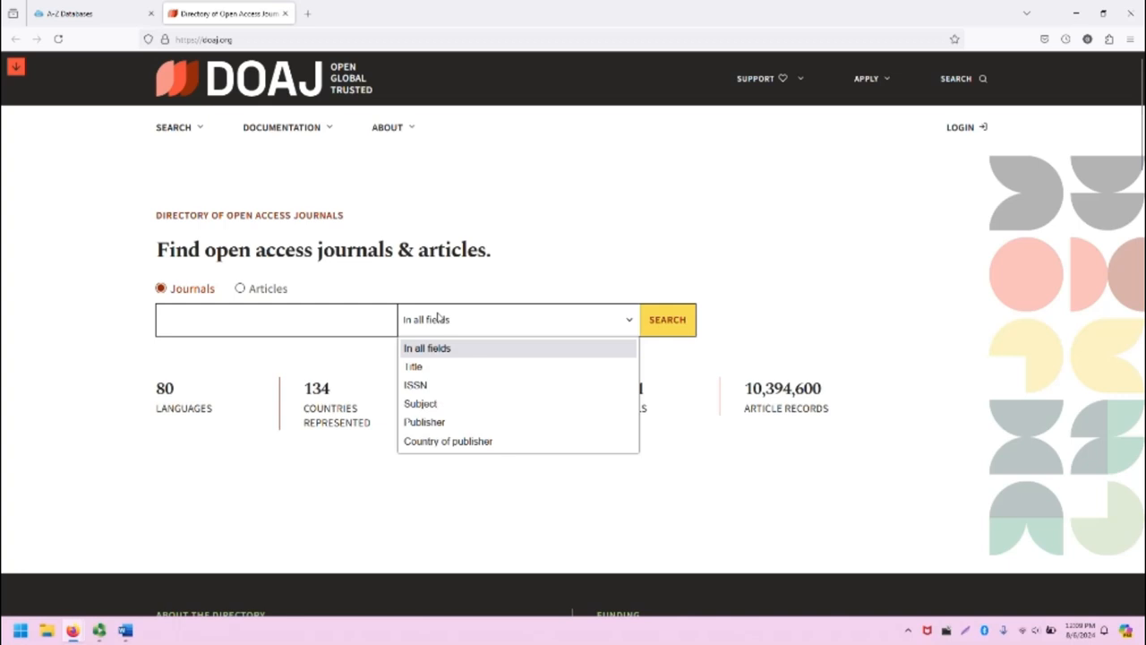
pyautogui.moveTo(439, 390)
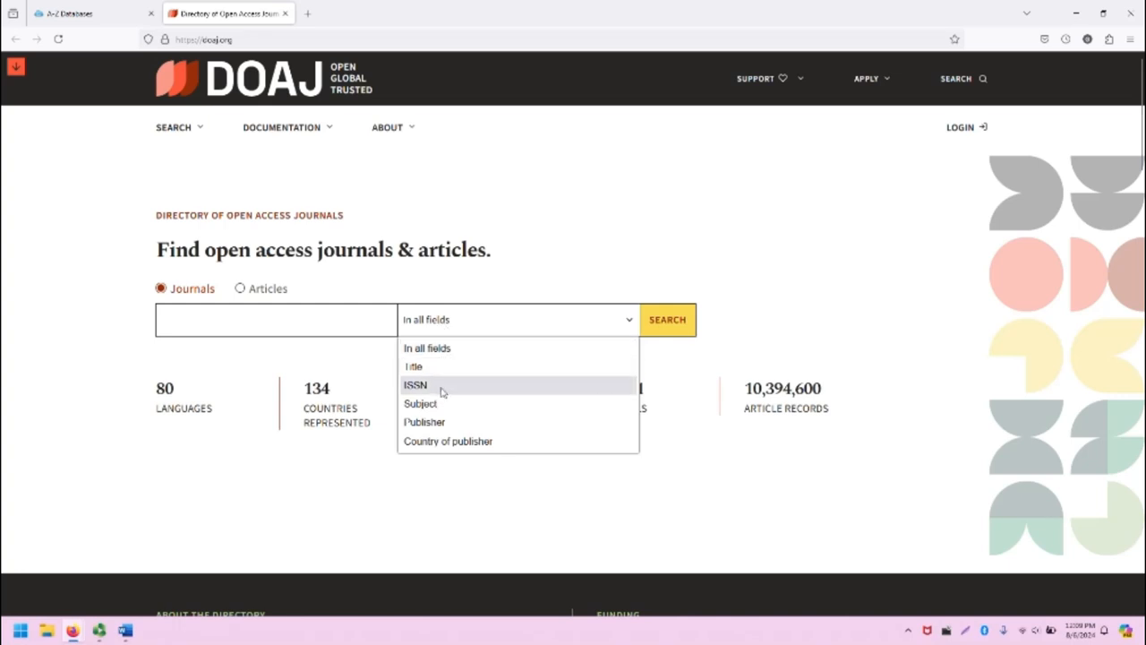
pyautogui.moveTo(448, 441)
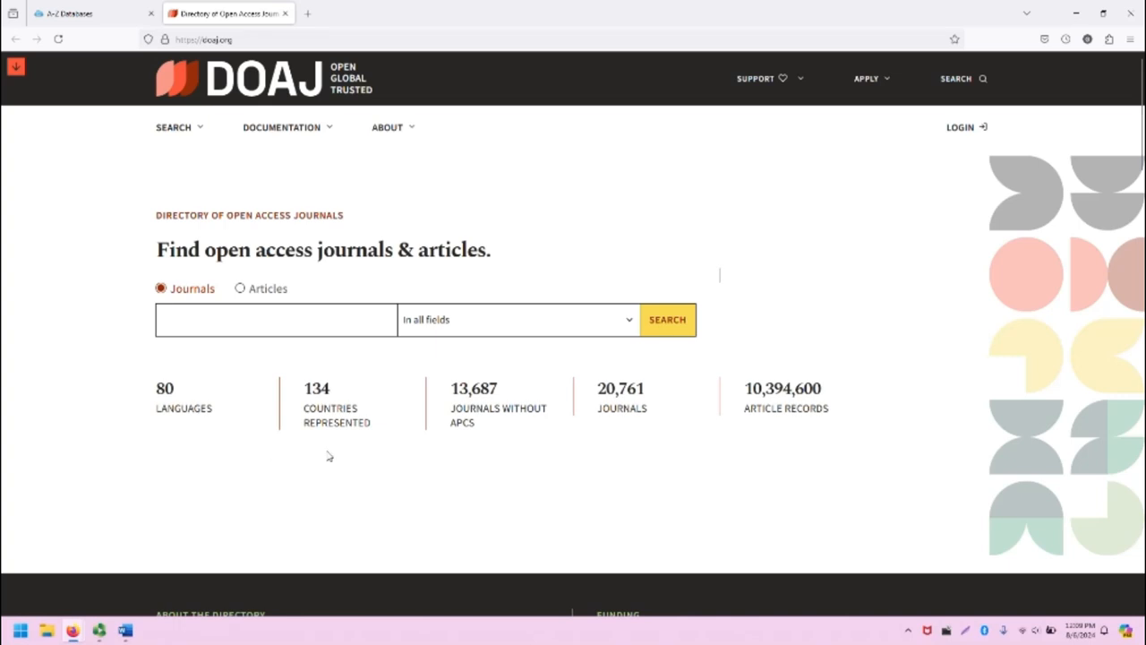
pyautogui.moveTo(341, 445)
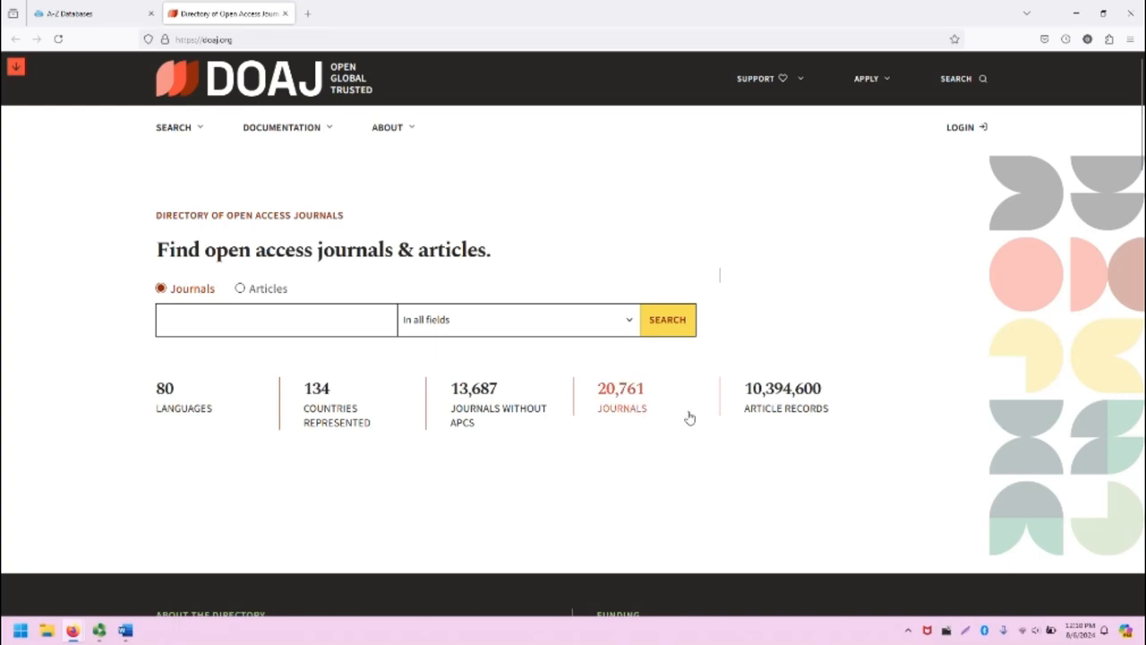
pyautogui.moveTo(75, 423)
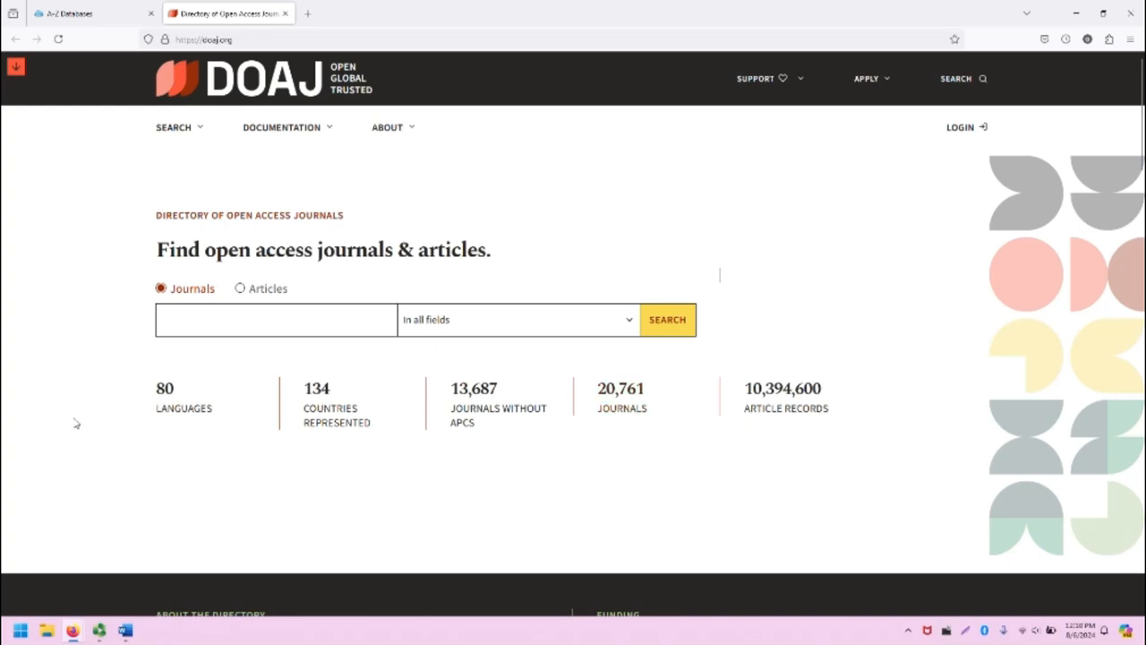
pyautogui.scroll(-3)
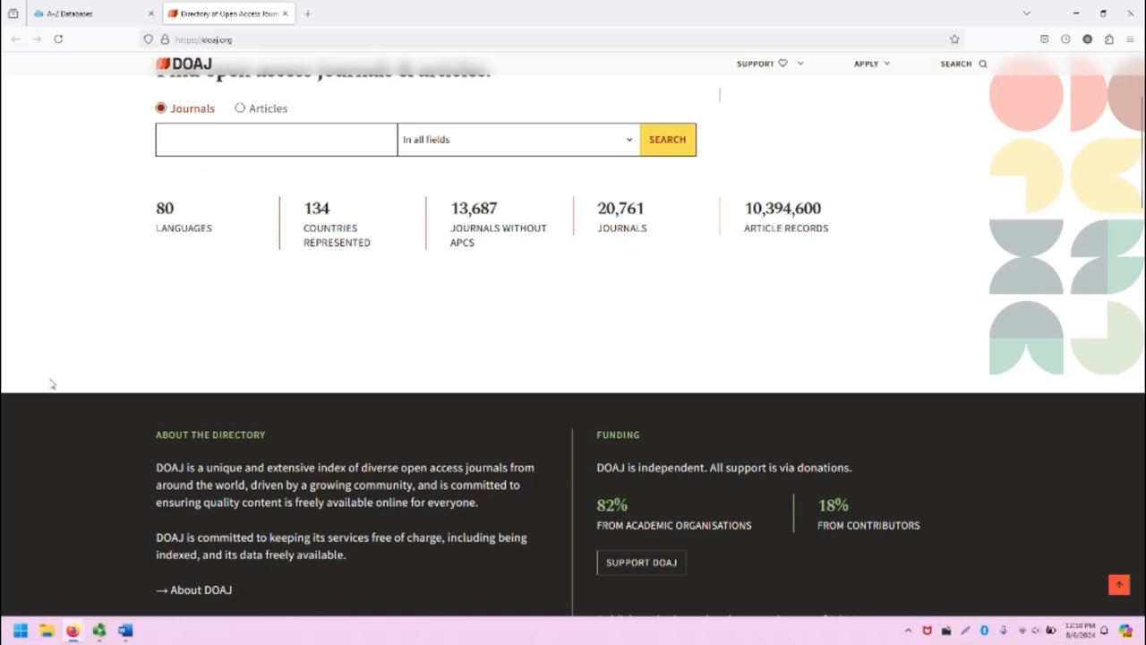
pyautogui.scroll(-3)
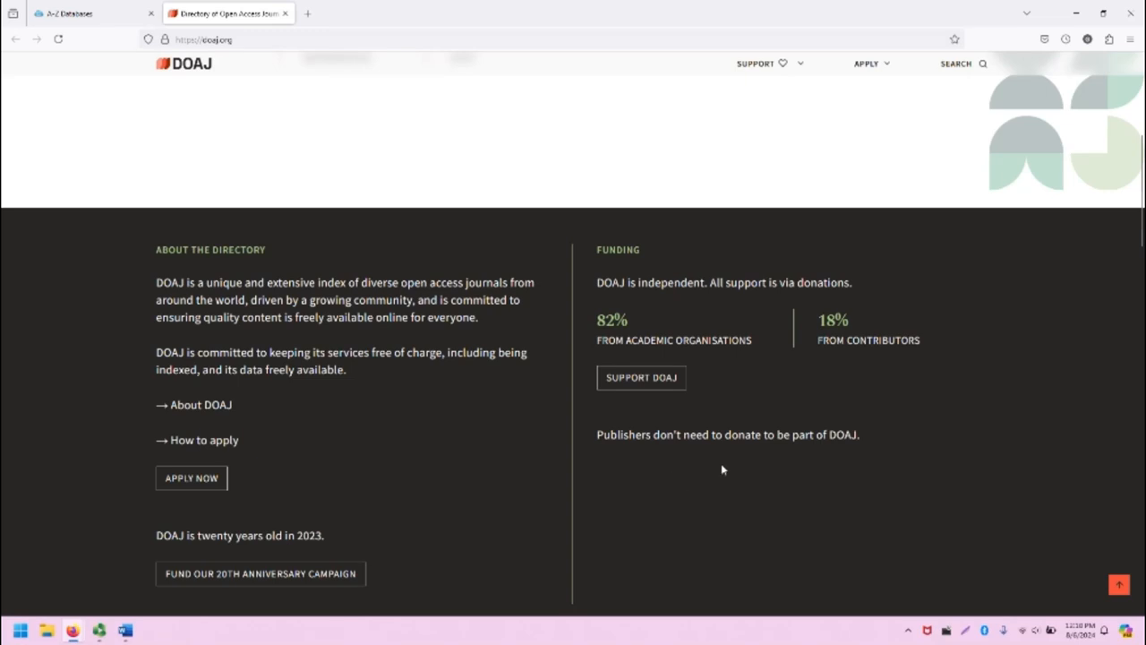
pyautogui.scroll(-3)
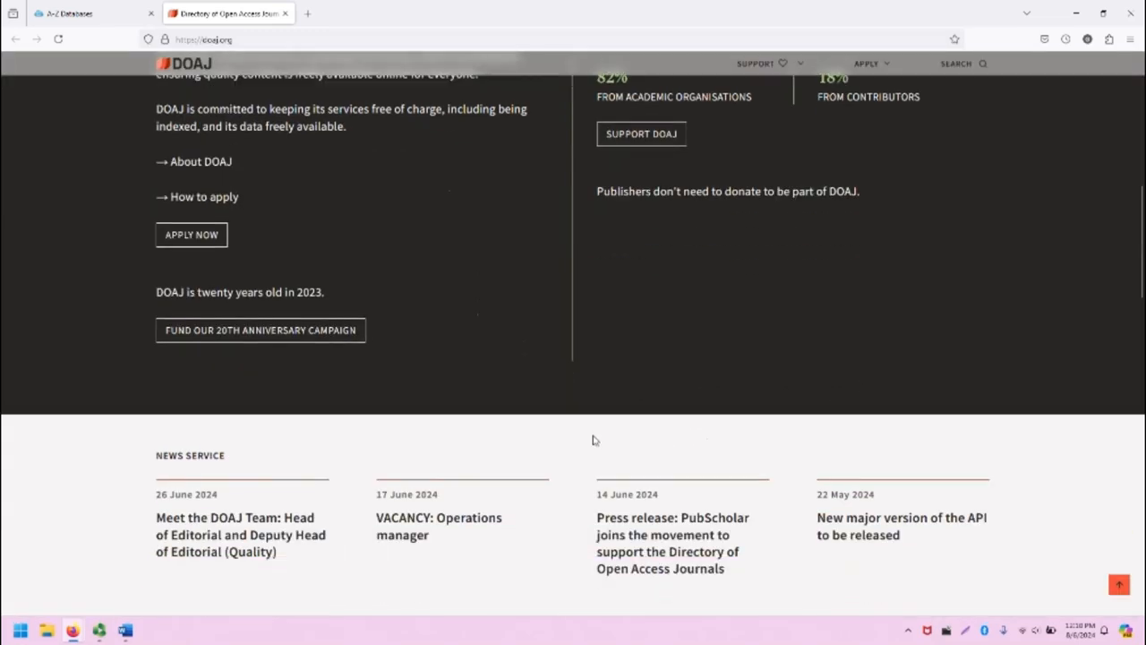
pyautogui.scroll(-3)
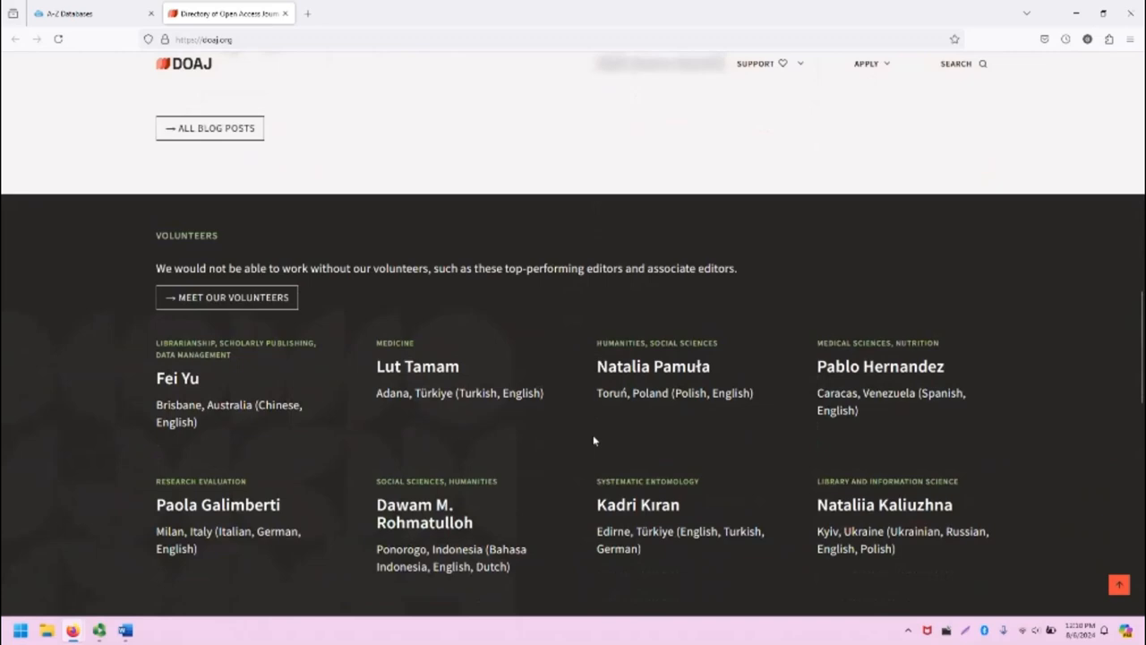
pyautogui.scroll(-3)
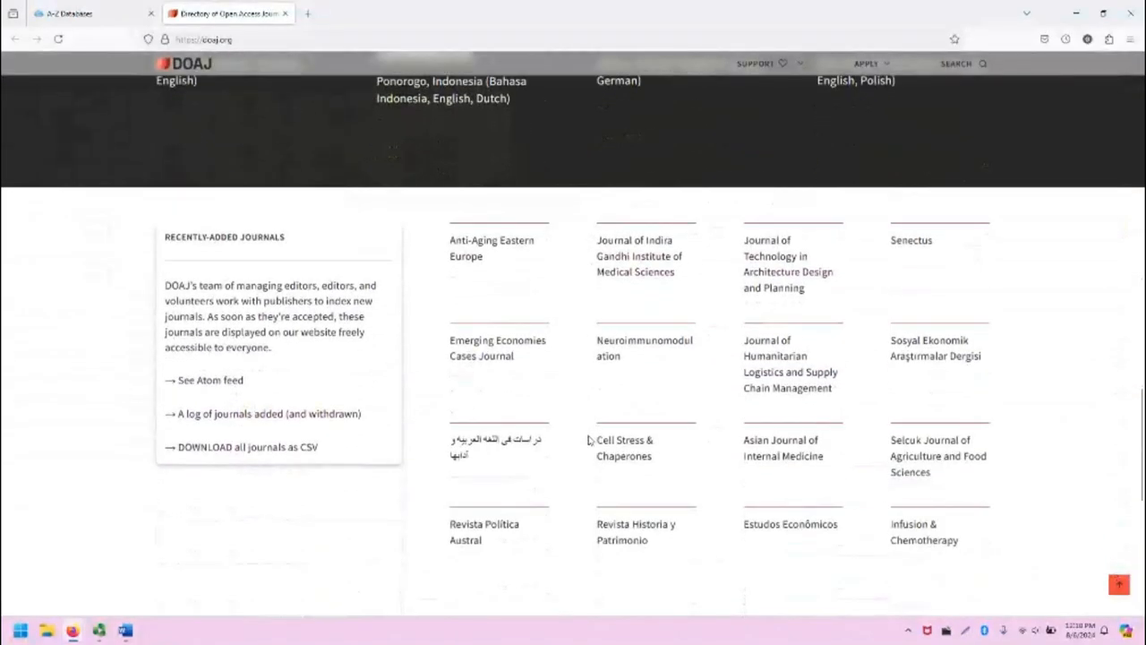
pyautogui.scroll(-3)
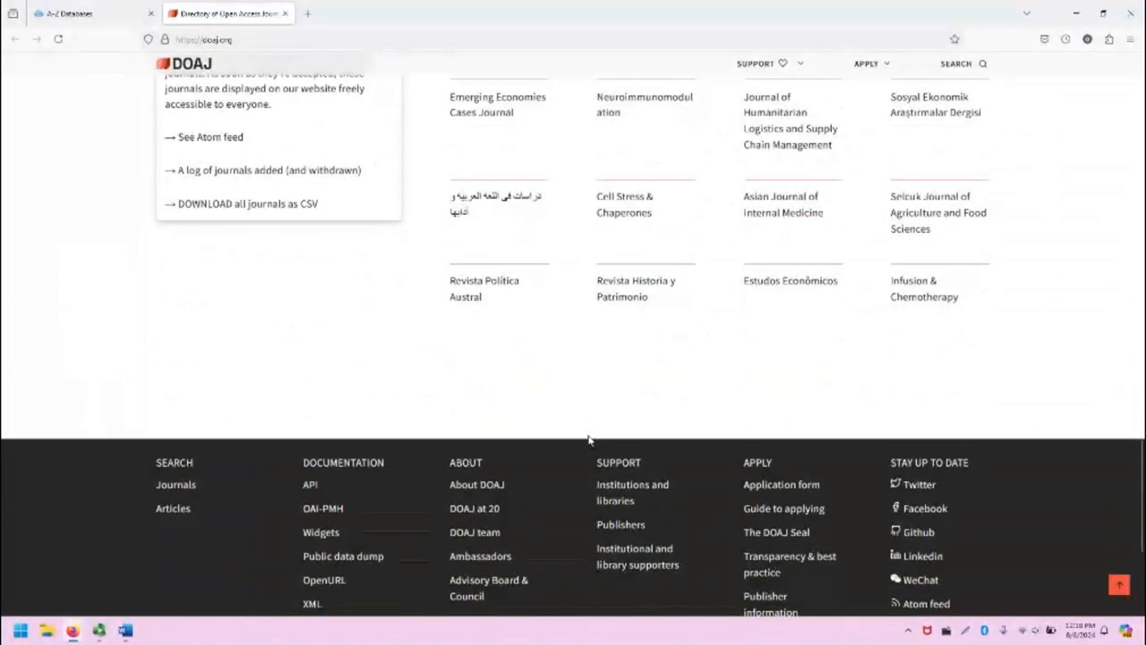
pyautogui.scroll(3)
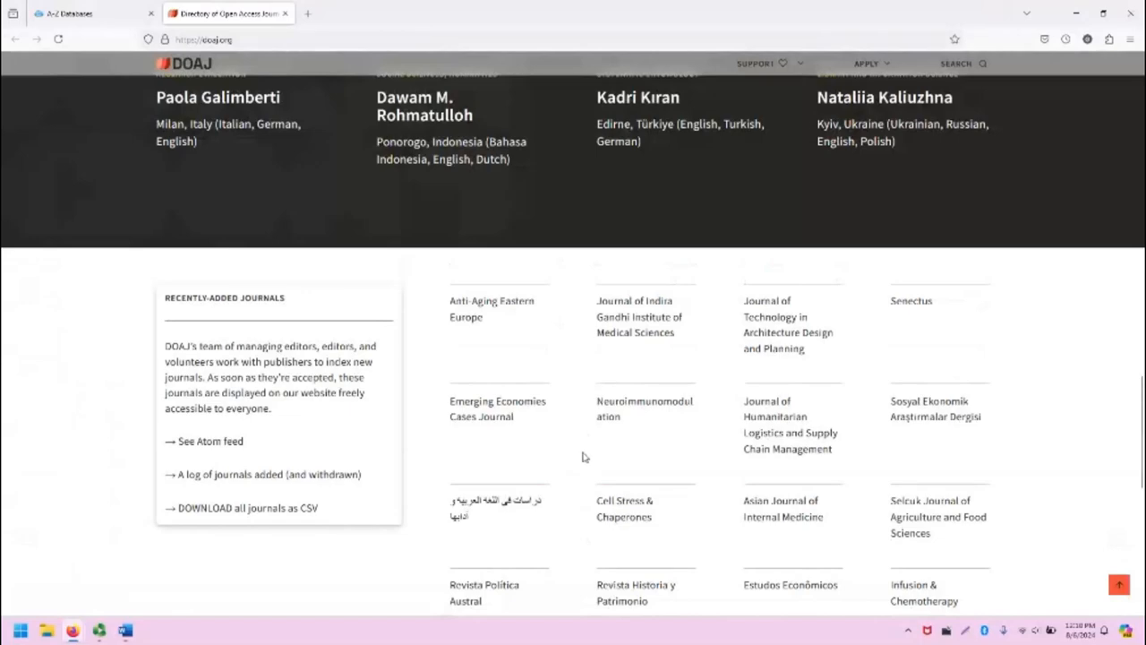
pyautogui.scroll(-3)
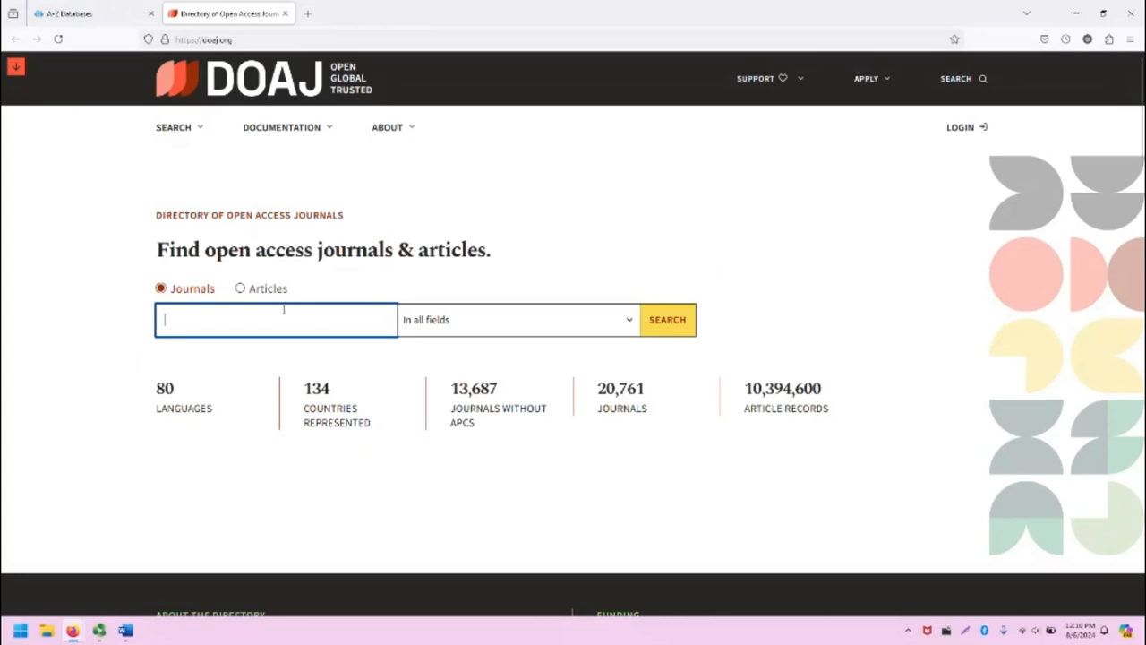
# Search DOAJ journals for 'poetry', returning 25 indexed journals
pyautogui.write('poetry')
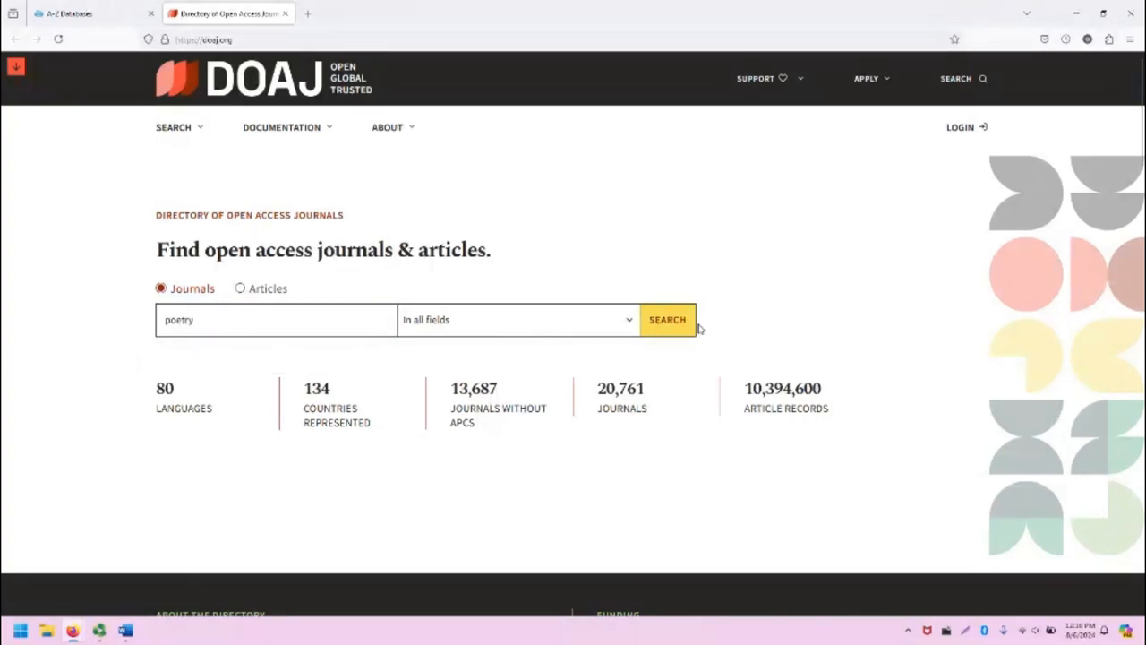
pyautogui.click(666, 319)
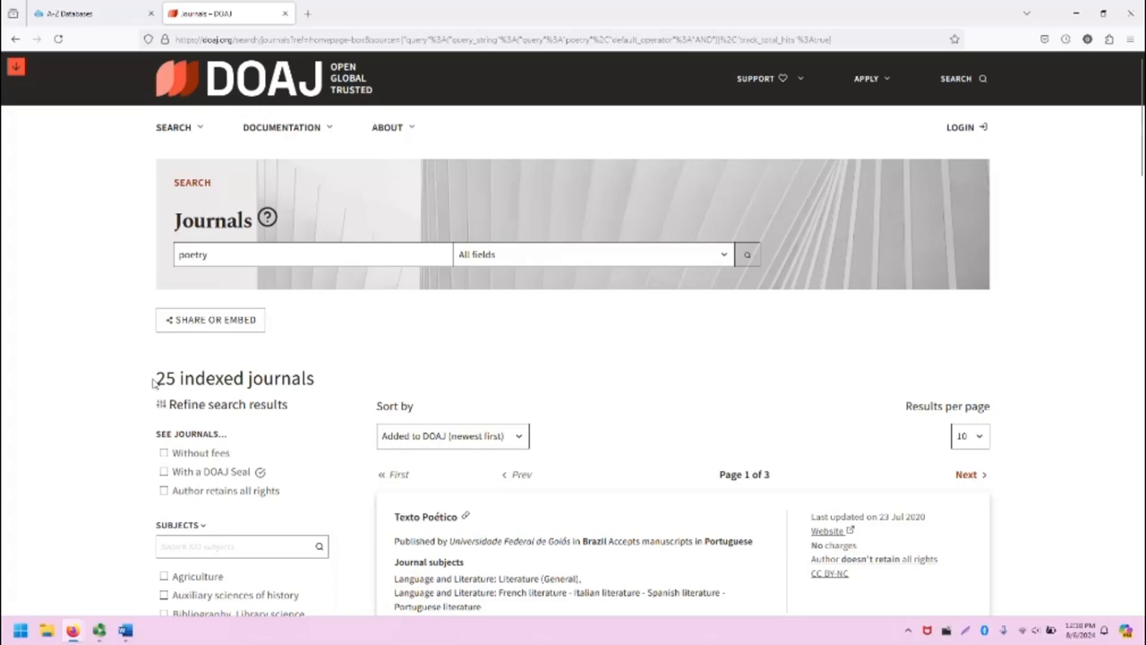
pyautogui.moveTo(402, 358)
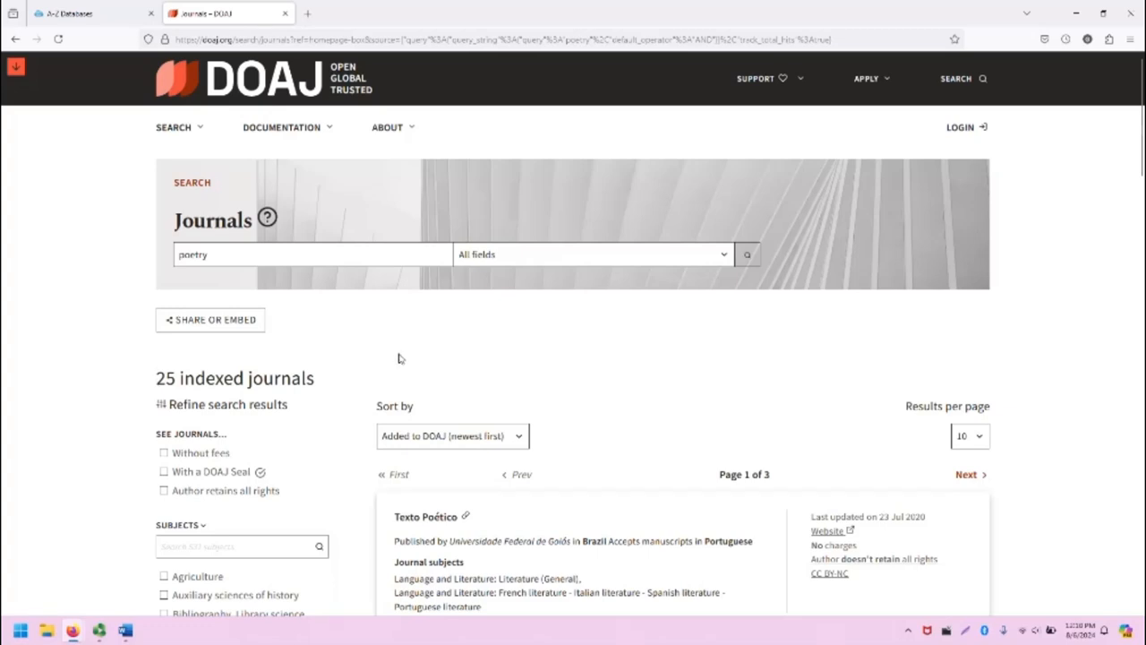
pyautogui.scroll(-3)
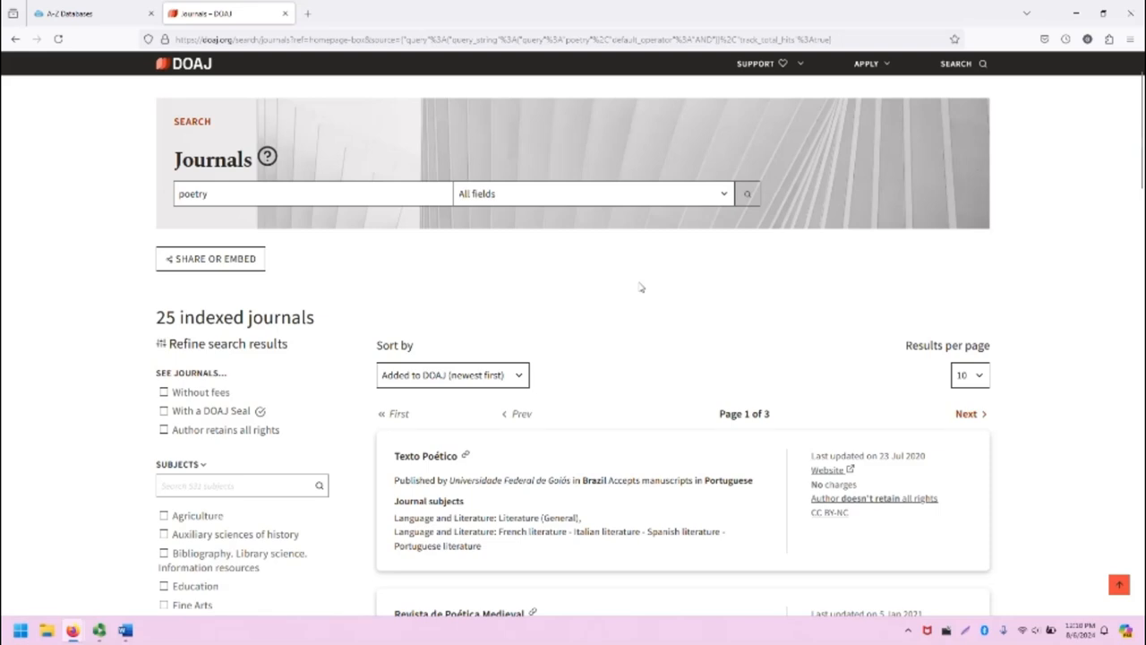
pyautogui.moveTo(580, 301)
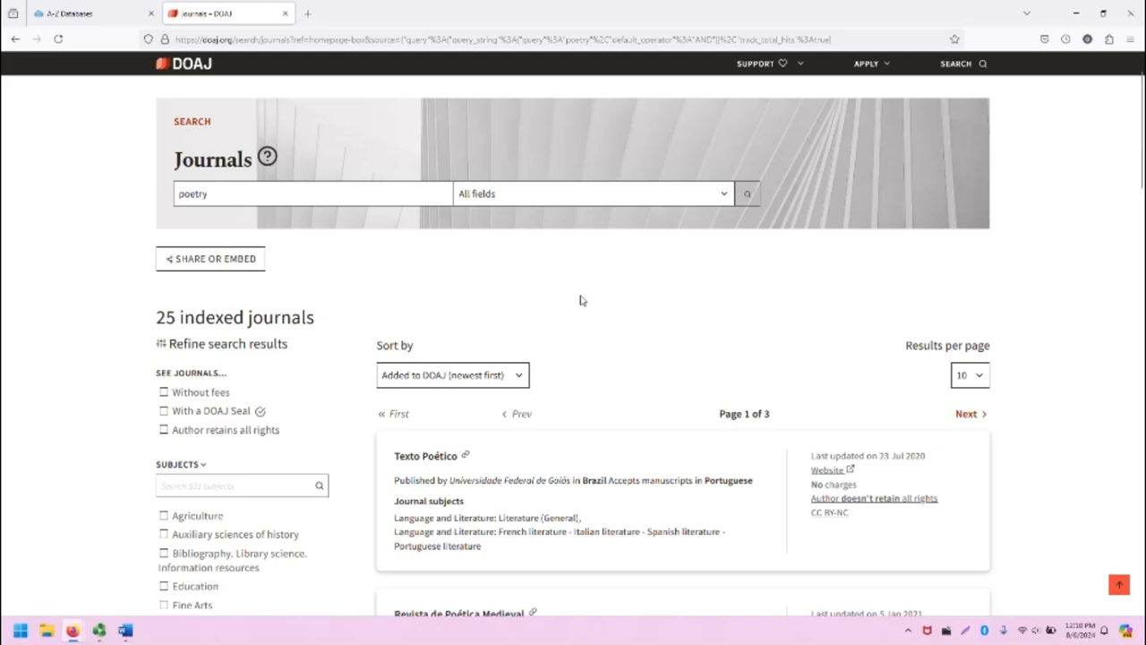
pyautogui.scroll(-3)
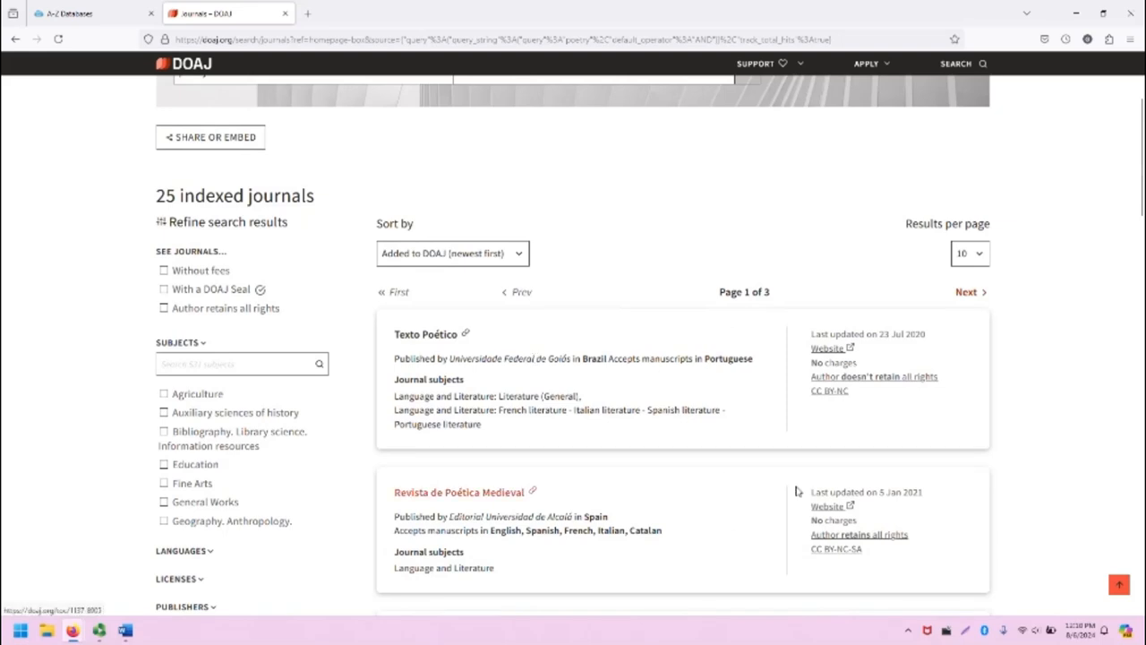
pyautogui.moveTo(1017, 455)
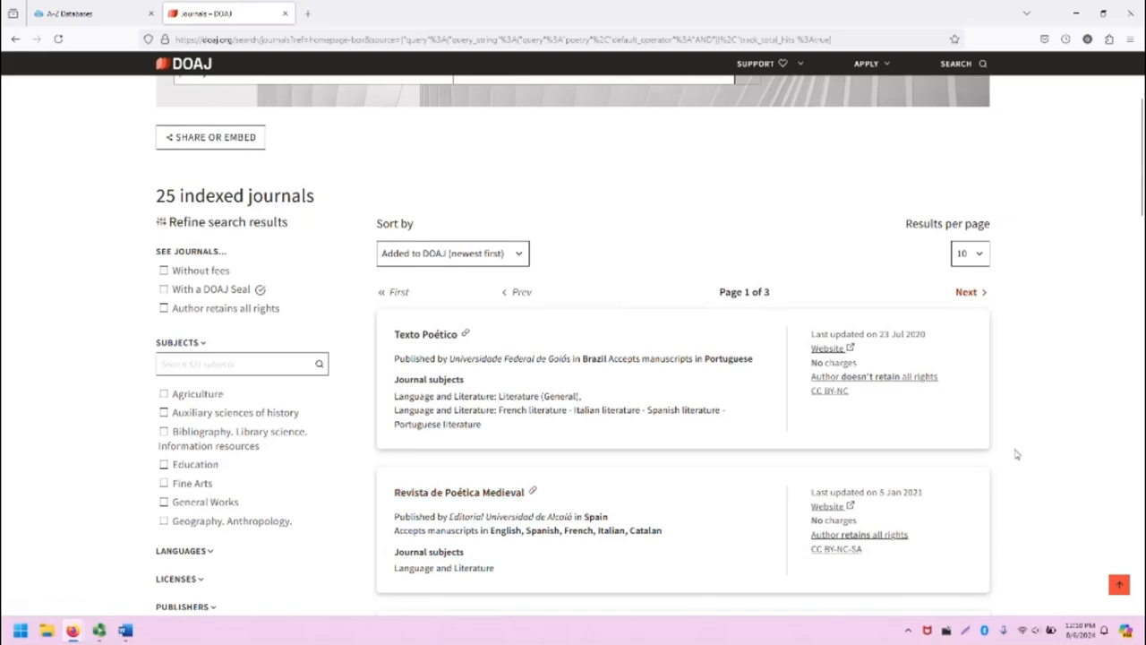
pyautogui.moveTo(545, 484)
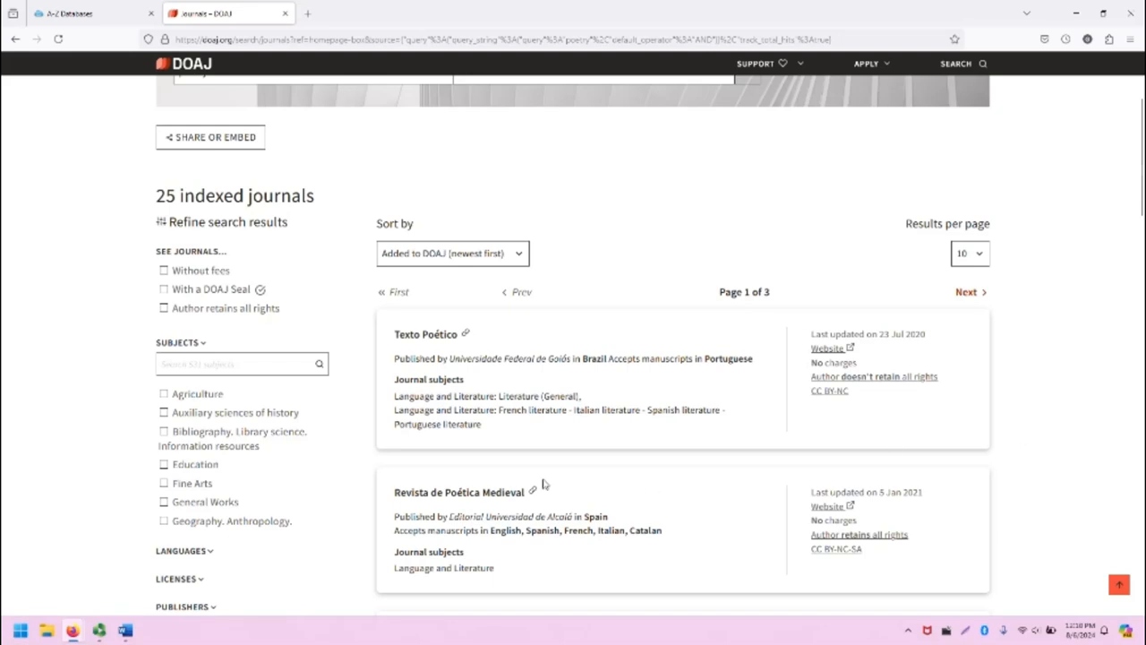
pyautogui.moveTo(544, 462)
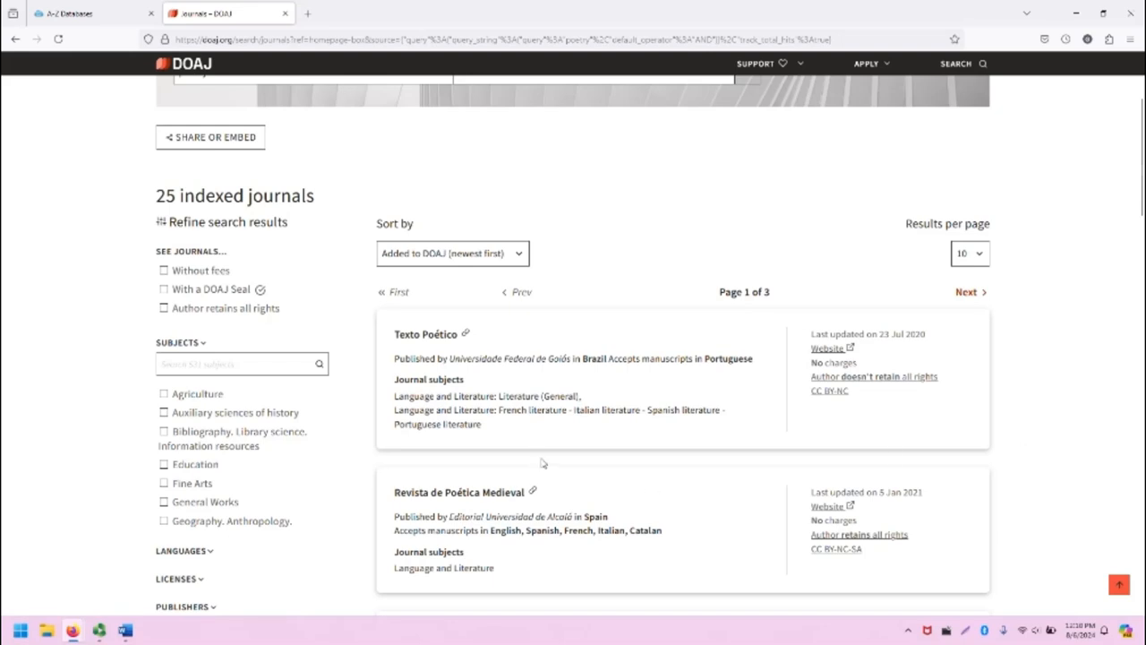
pyautogui.moveTo(537, 441)
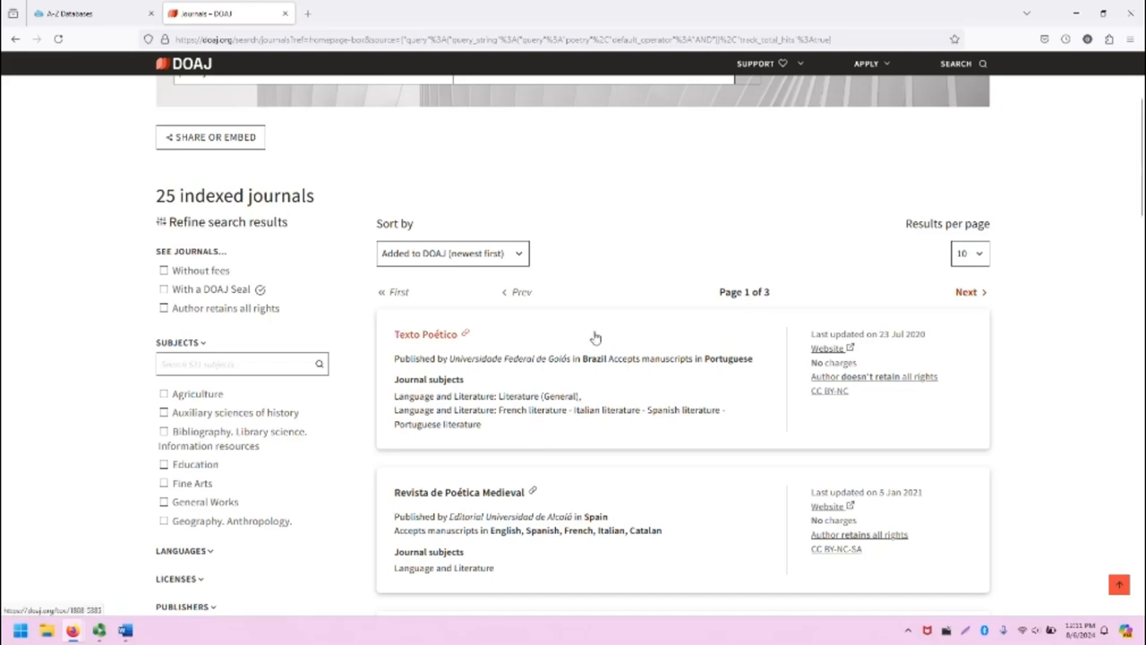
pyautogui.scroll(-3)
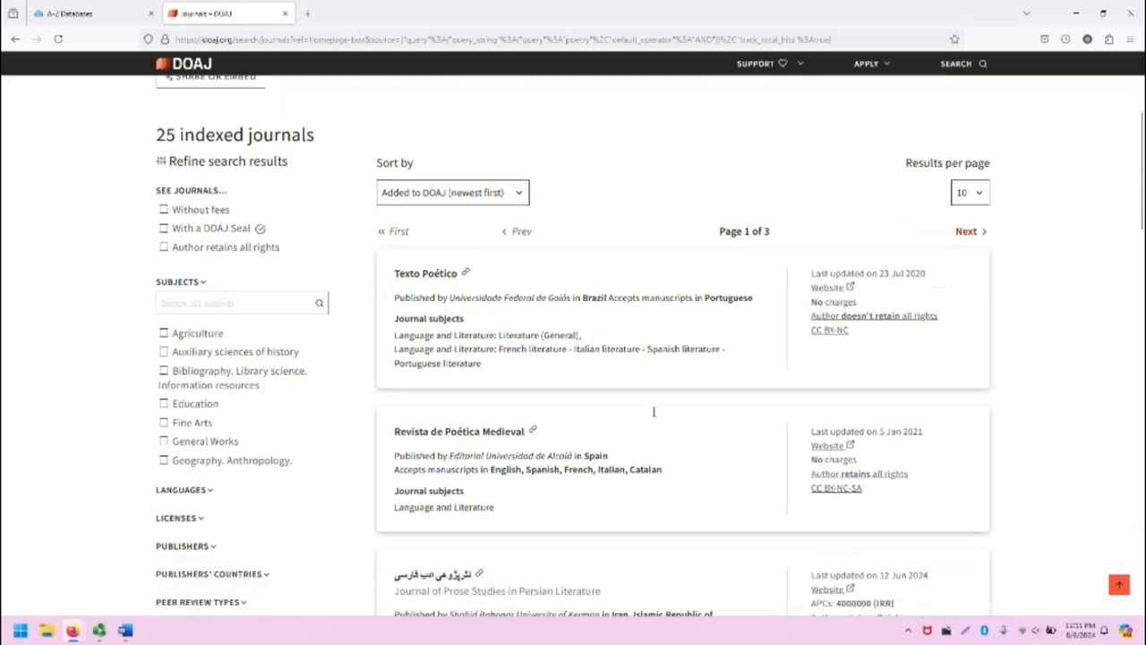
pyautogui.scroll(-3)
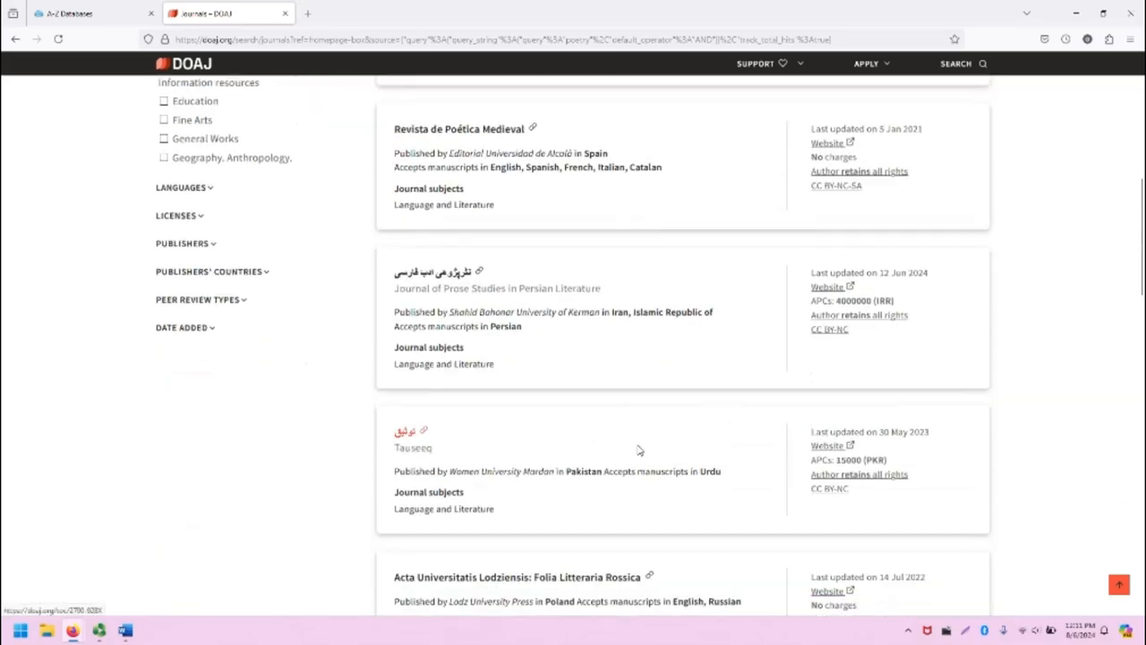
pyautogui.scroll(3)
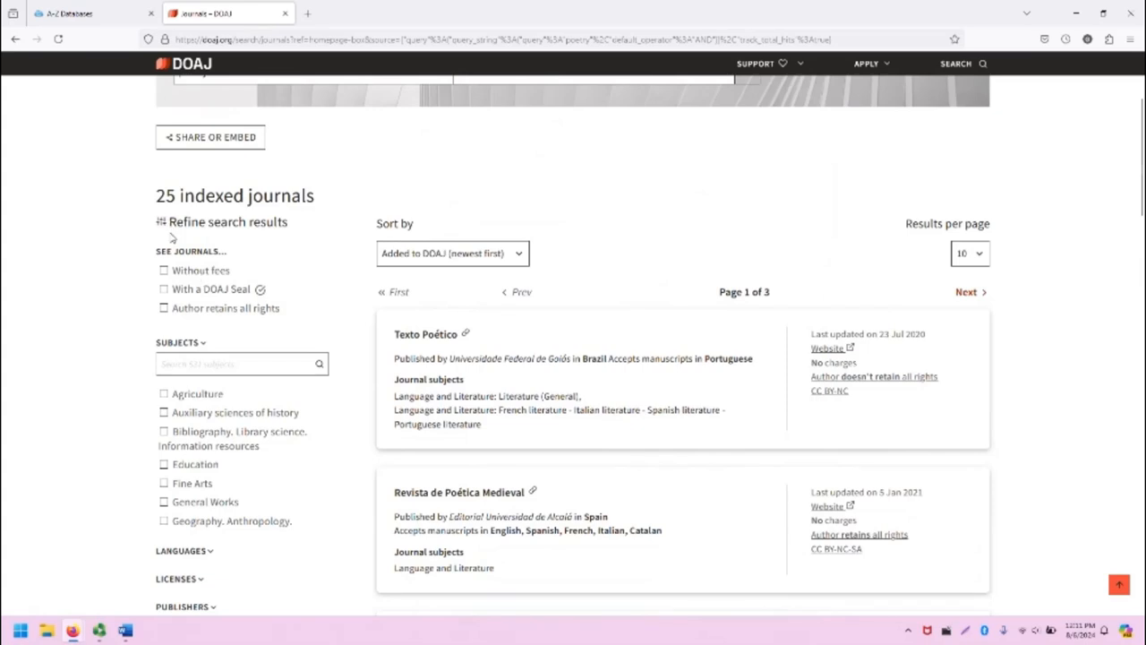
pyautogui.moveTo(200, 297)
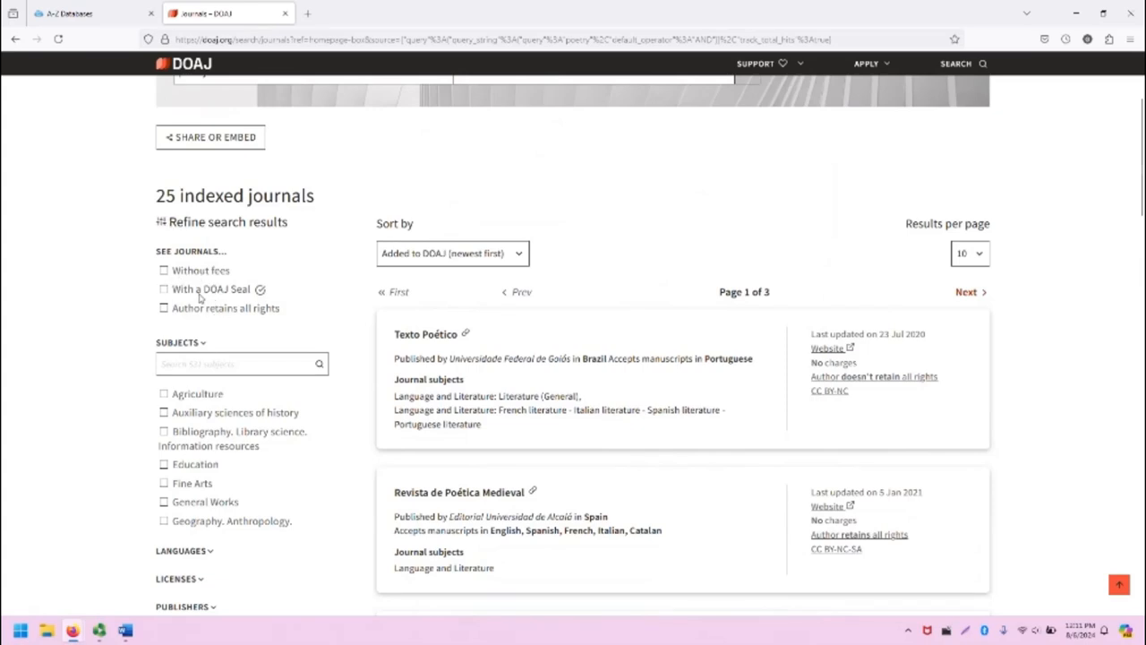
pyautogui.scroll(-3)
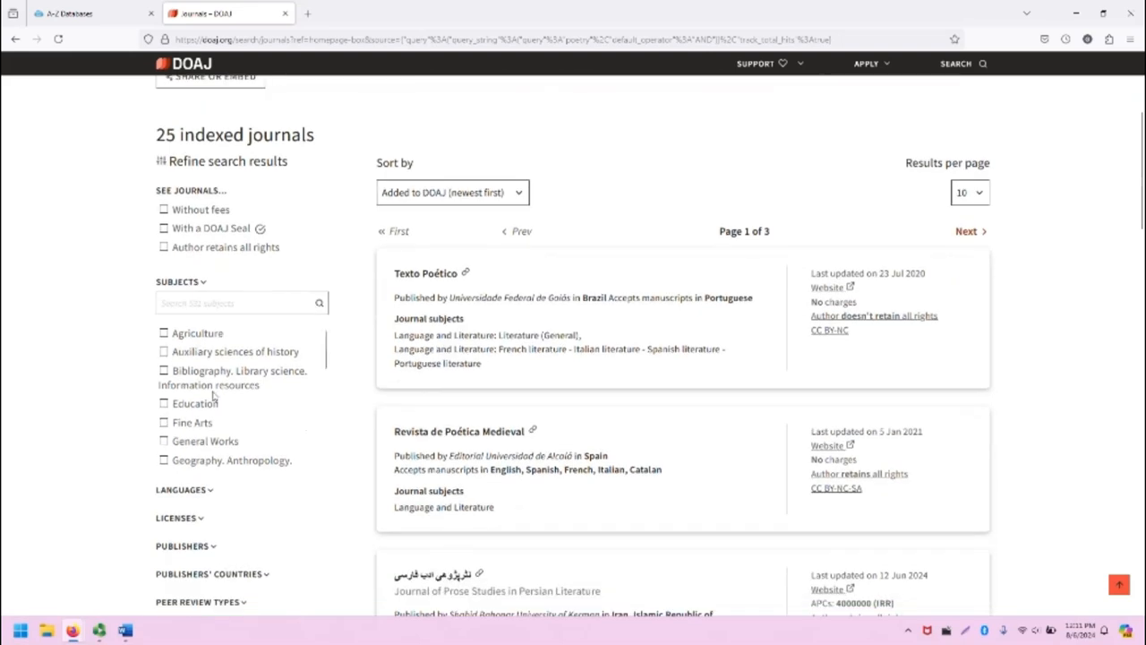
pyautogui.scroll(-3)
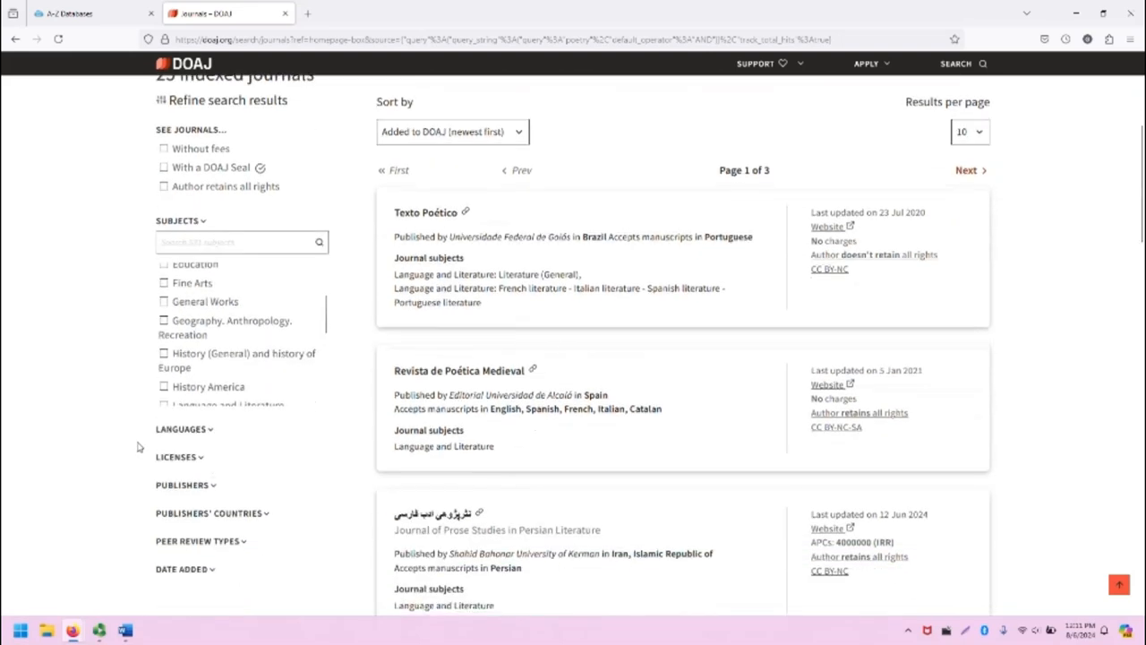
pyautogui.click(183, 430)
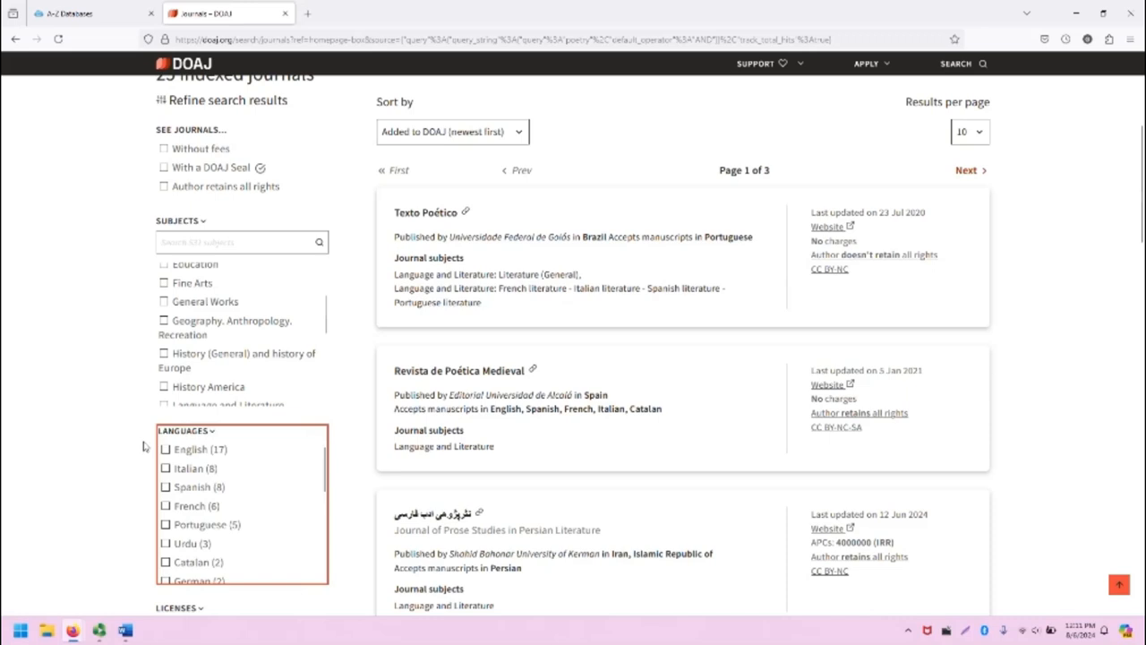
pyautogui.scroll(-3)
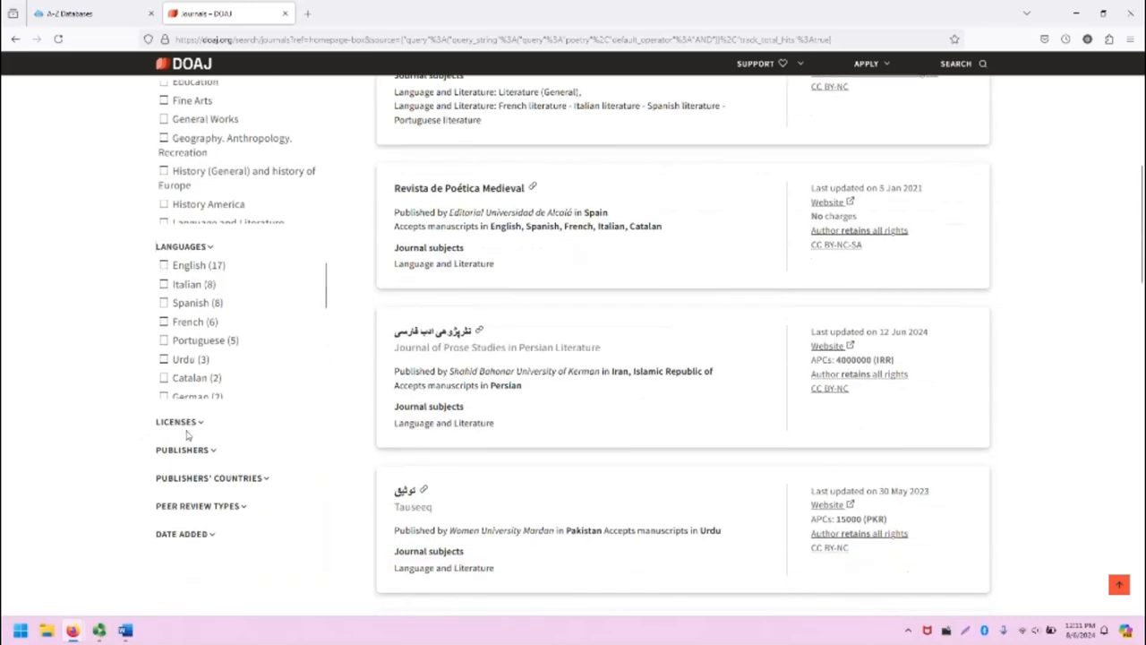
pyautogui.scroll(-3)
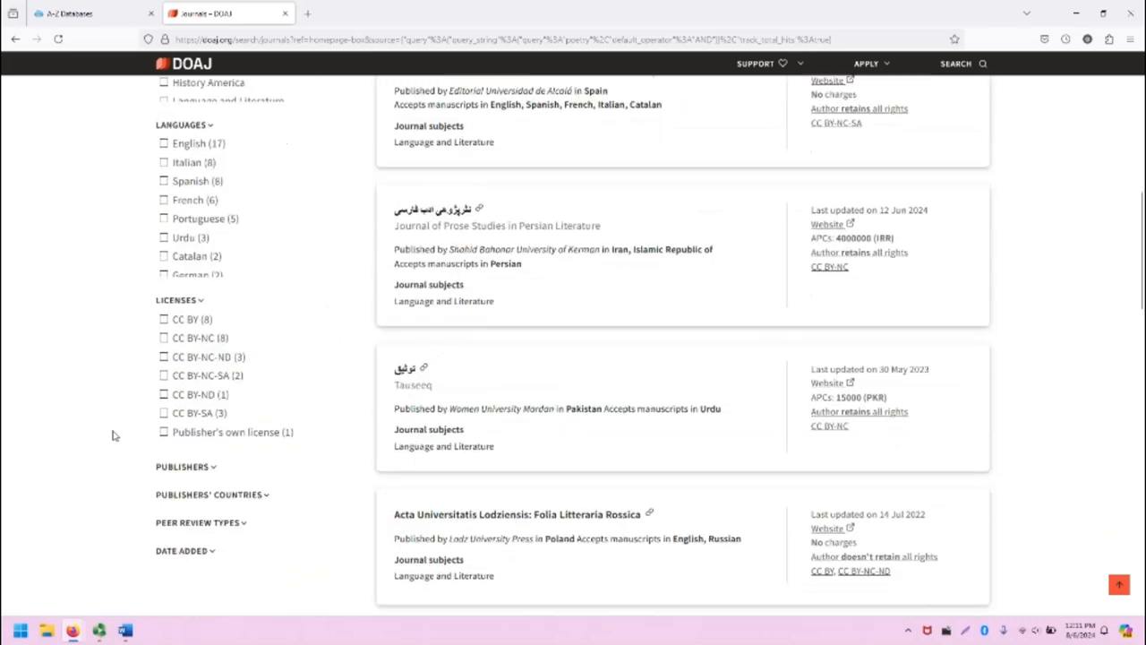
pyautogui.scroll(-3)
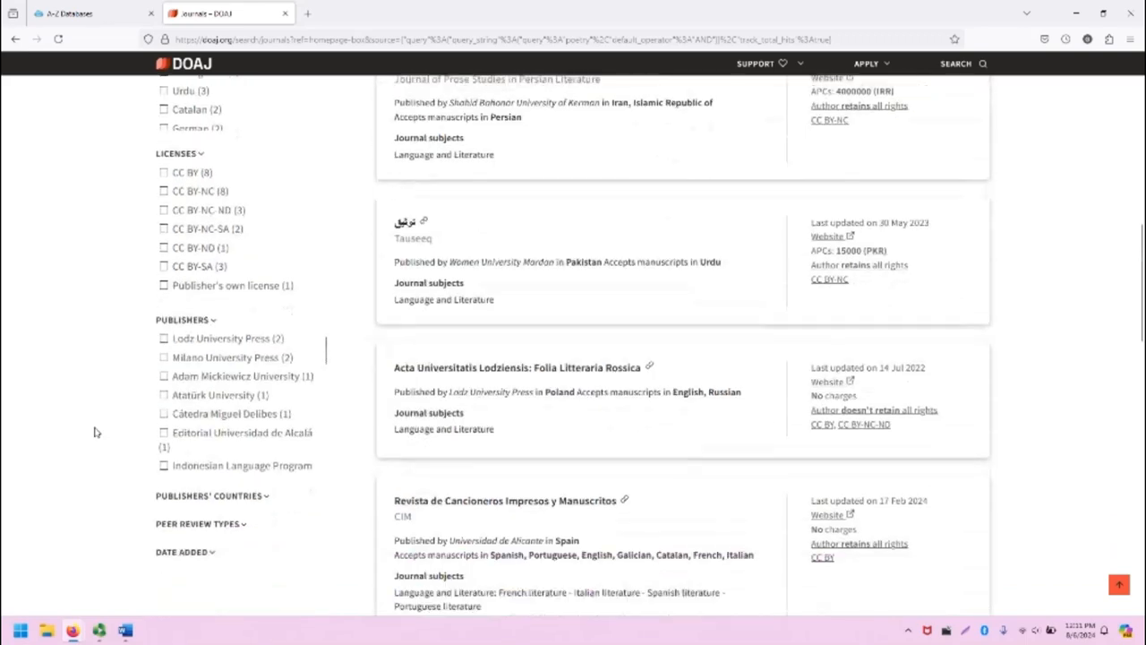
pyautogui.scroll(-3)
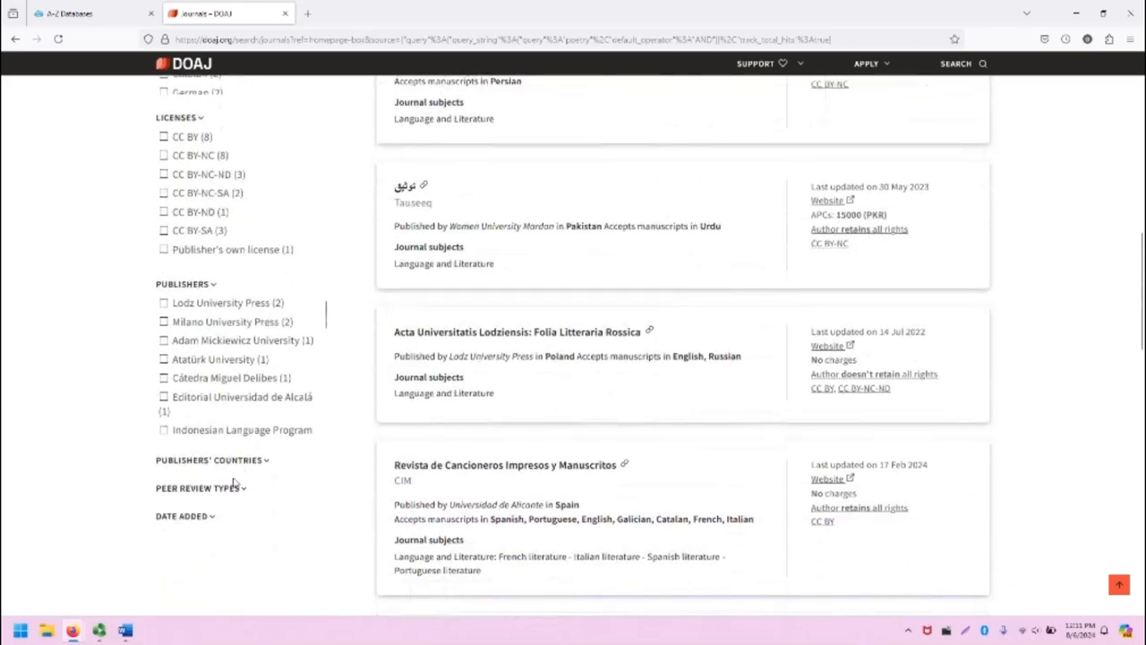
pyautogui.scroll(3)
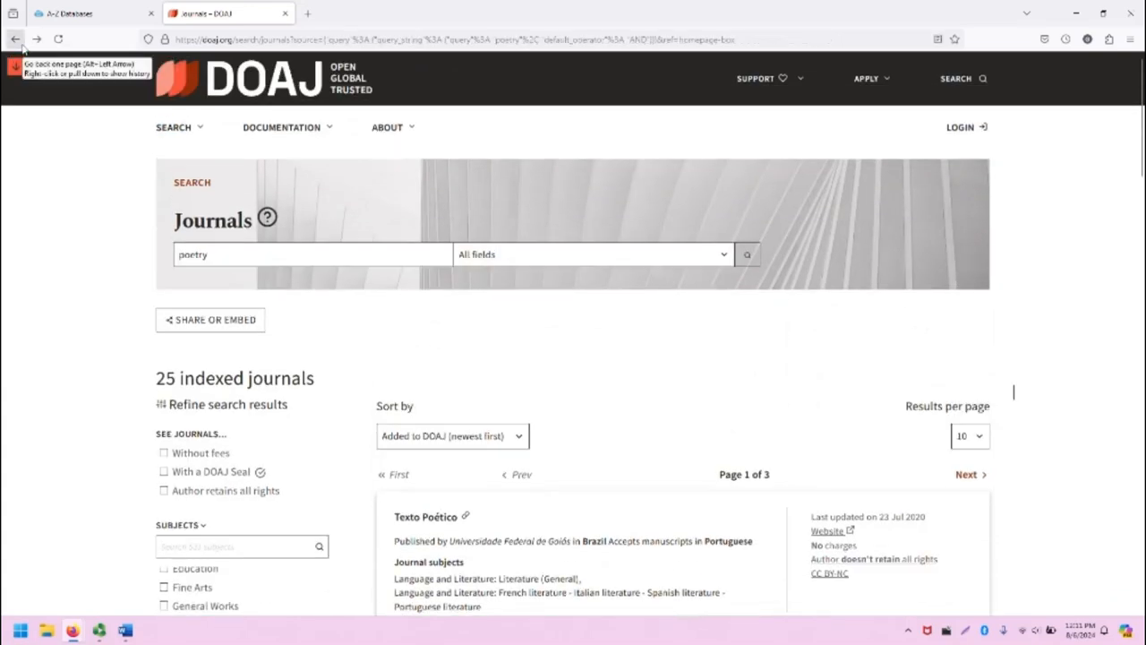
# Rerun the 'poetry' search as an article search from the home page
pyautogui.click(14, 39)
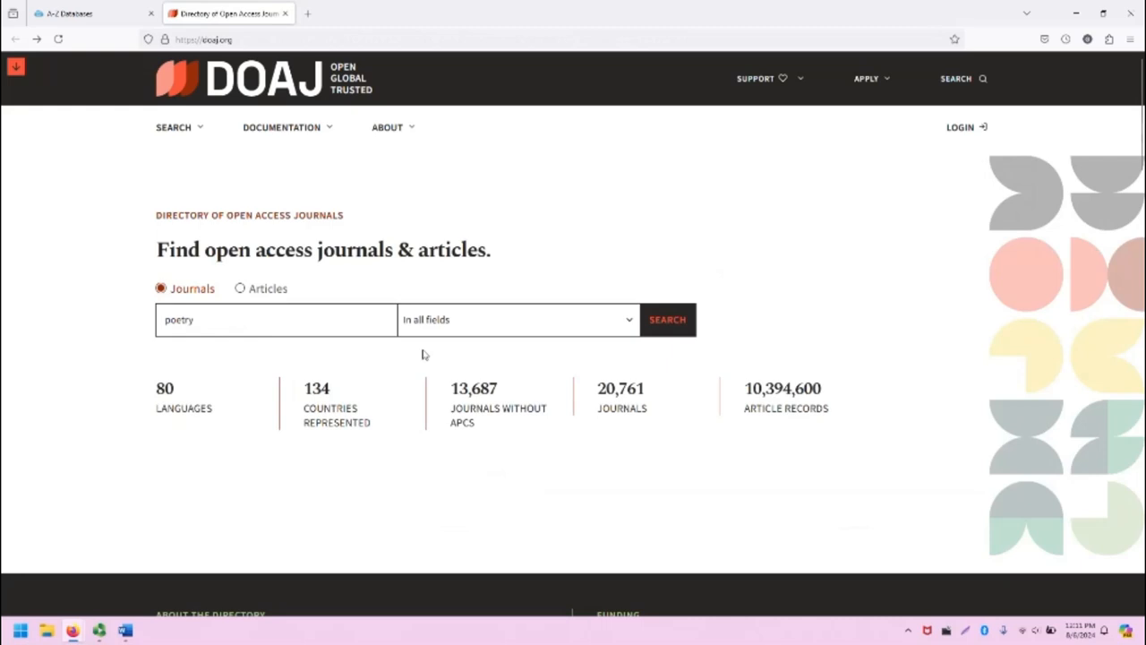
pyautogui.click(240, 287)
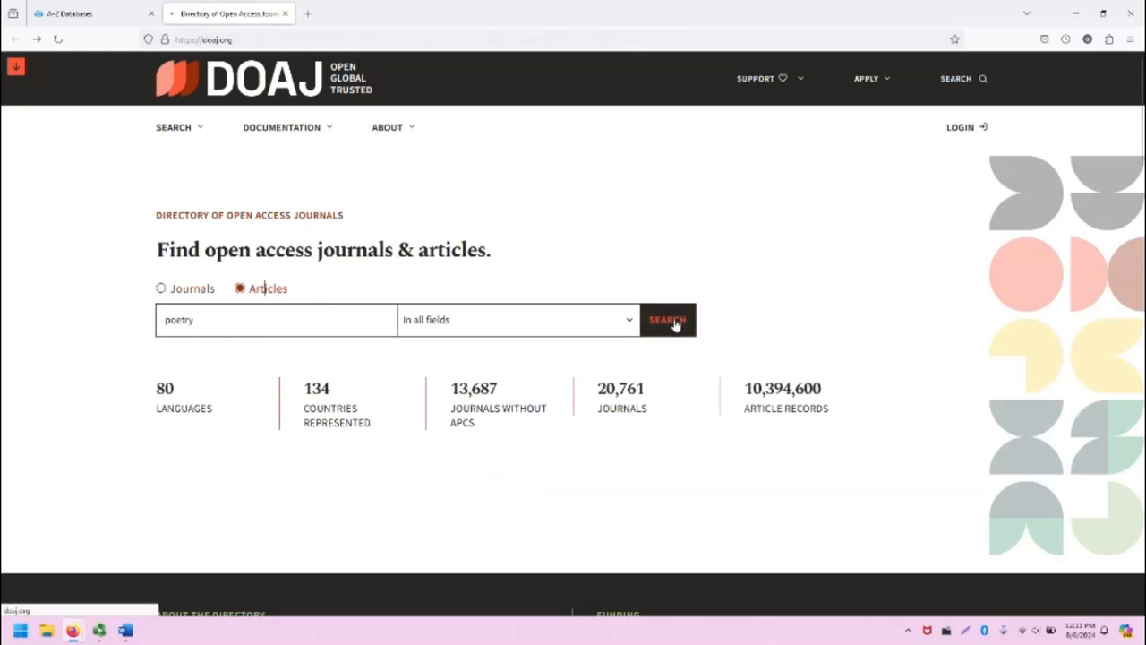
pyautogui.click(668, 319)
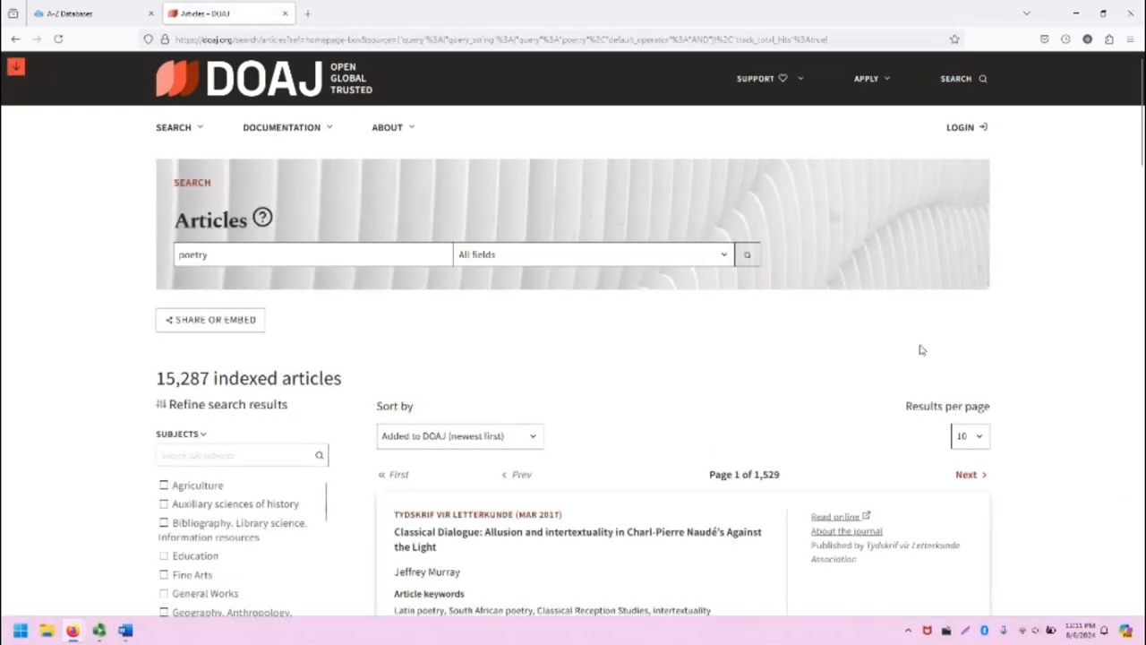
pyautogui.moveTo(86, 378)
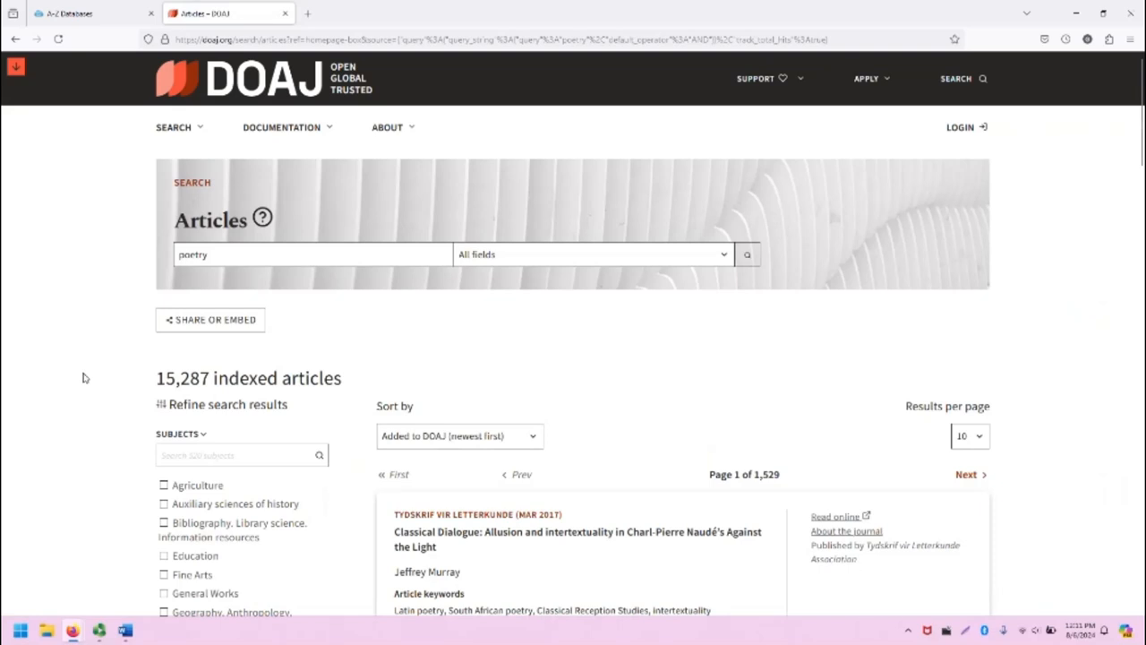
pyautogui.moveTo(113, 396)
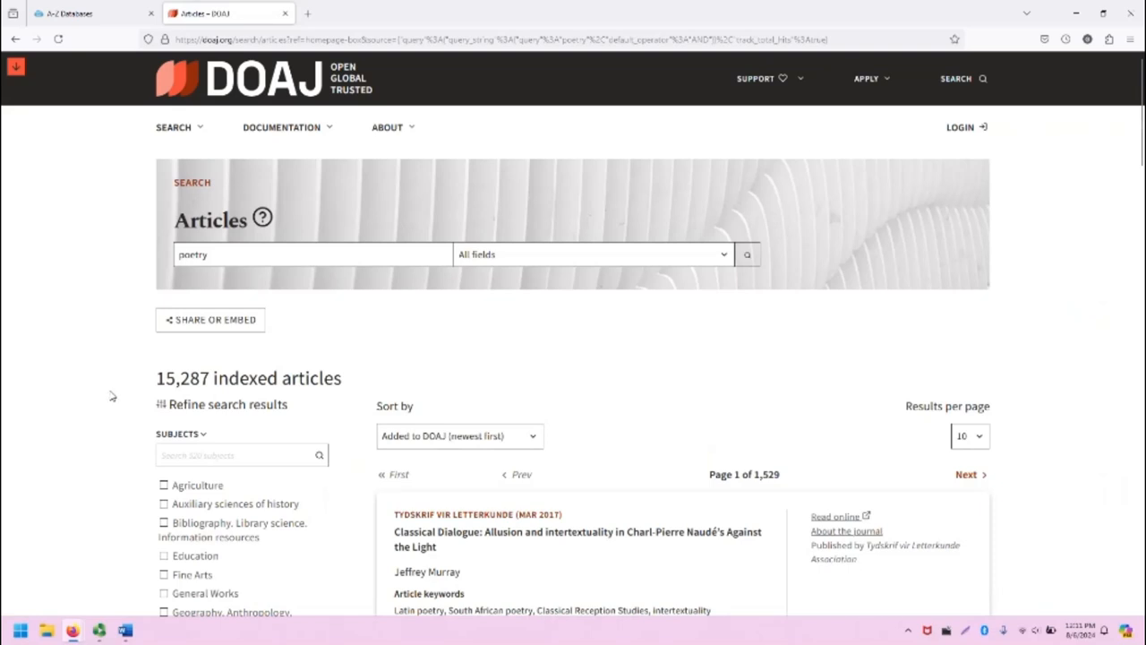
pyautogui.moveTo(129, 376)
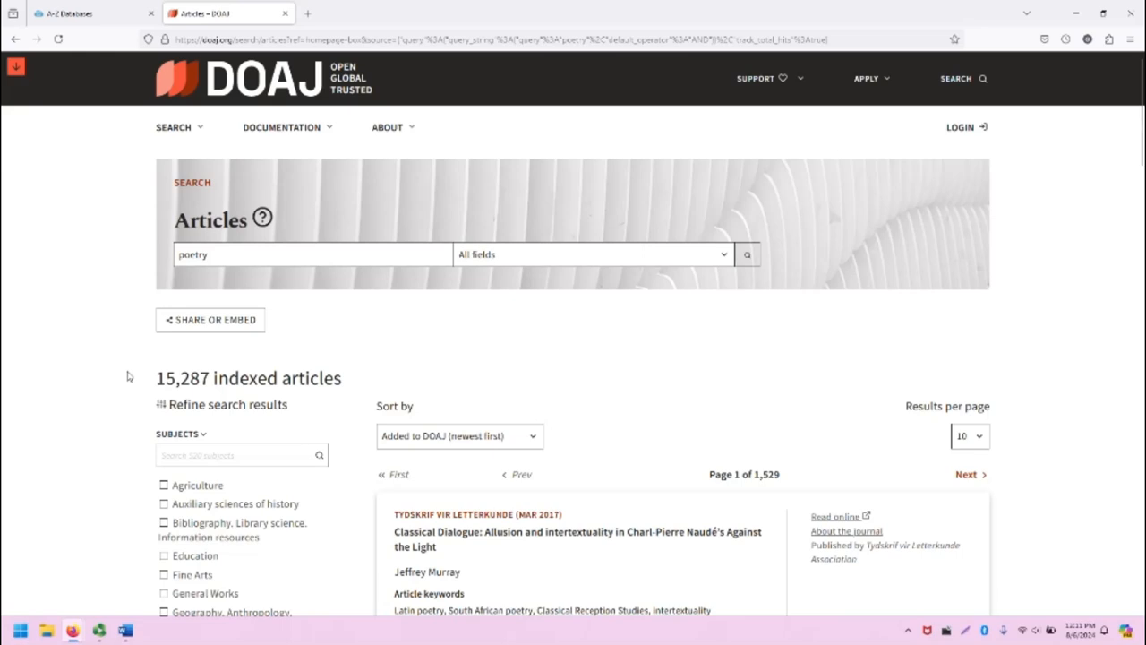
# Scroll the 15,287 article results down to the 'AI the creator?' entry
pyautogui.scroll(-3)
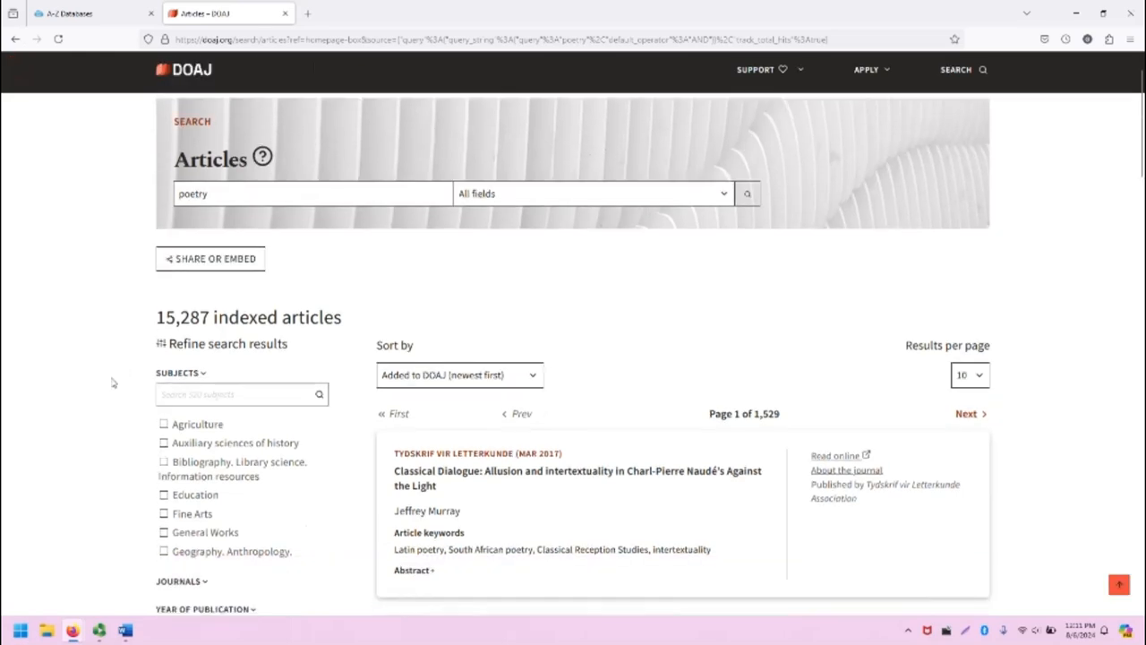
pyautogui.scroll(-3)
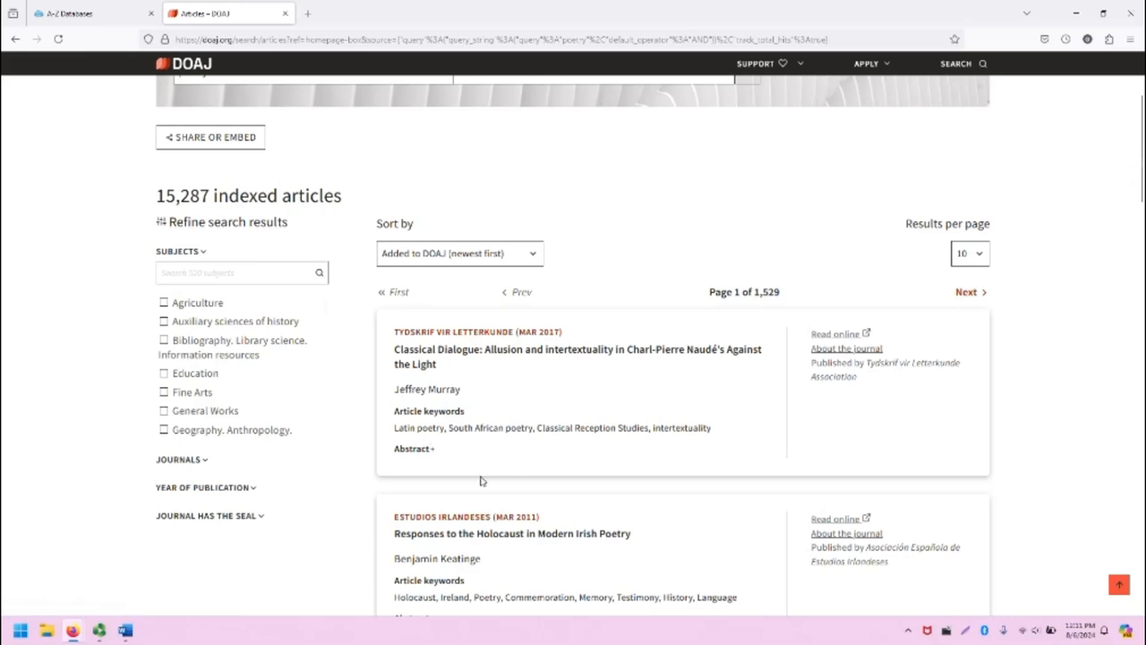
pyautogui.scroll(-3)
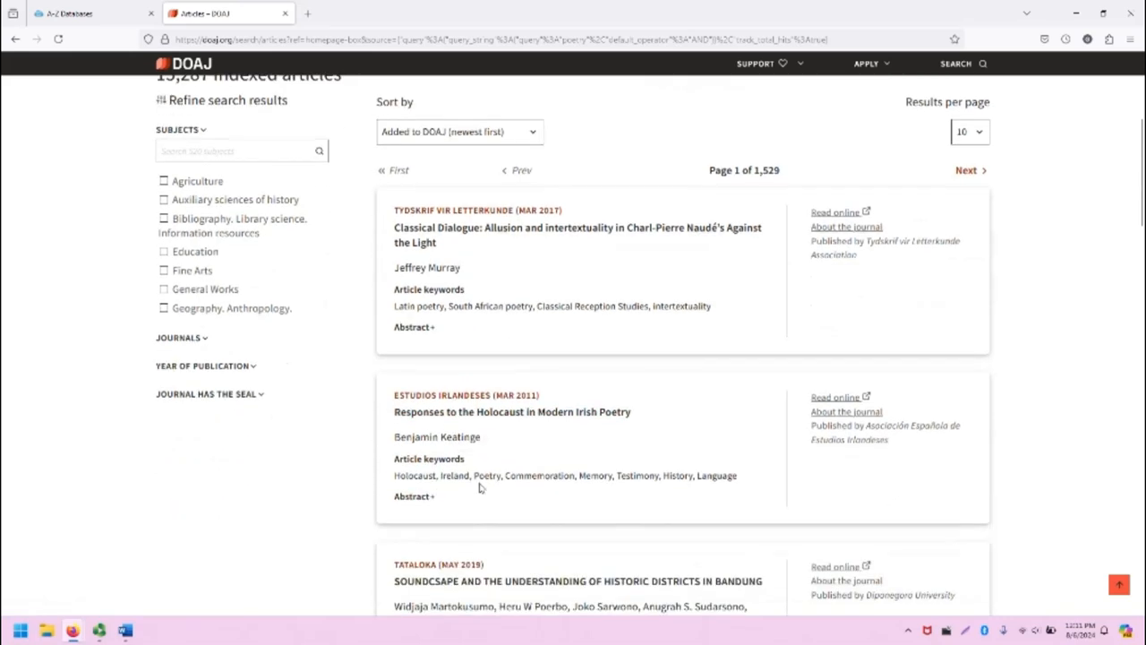
pyautogui.scroll(-3)
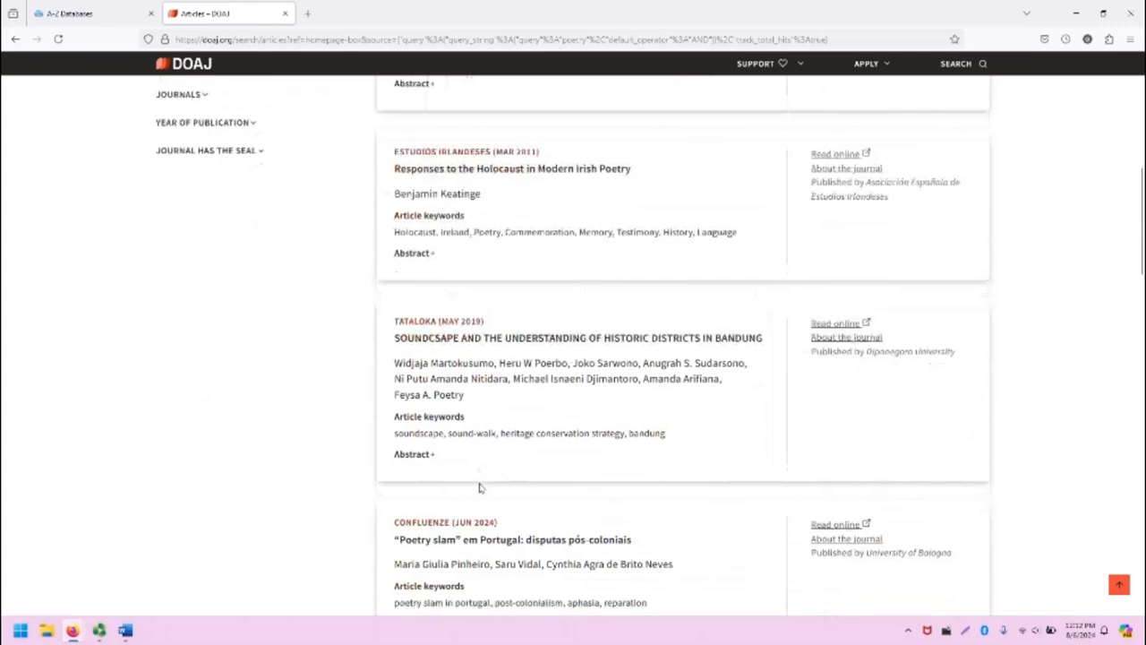
pyautogui.scroll(-3)
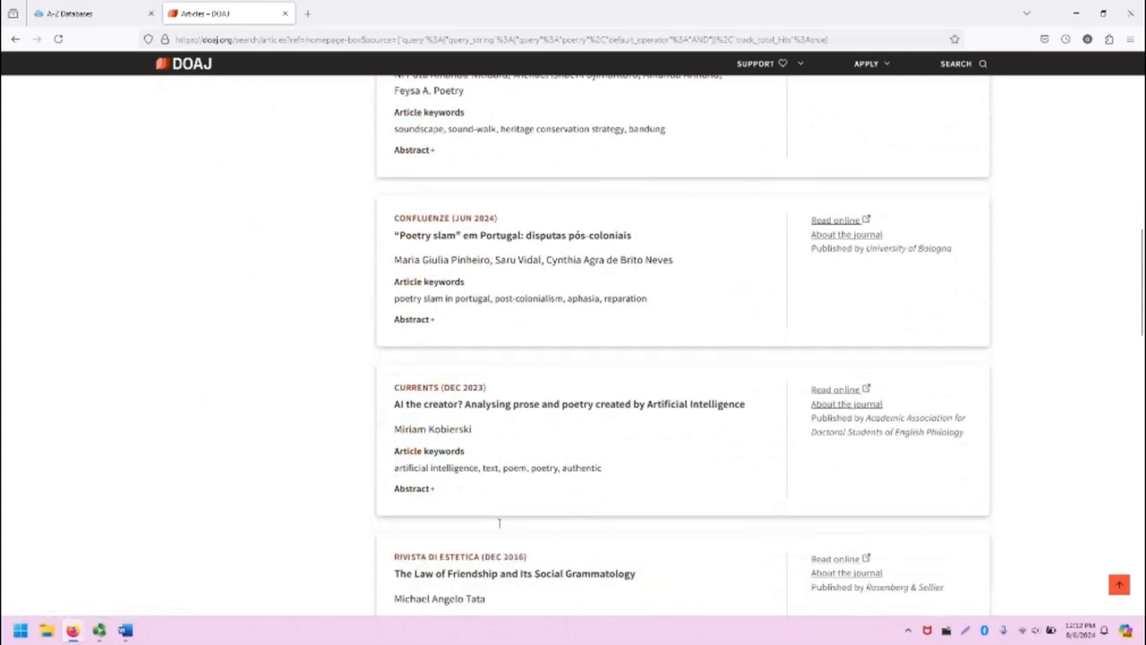
pyautogui.scroll(-3)
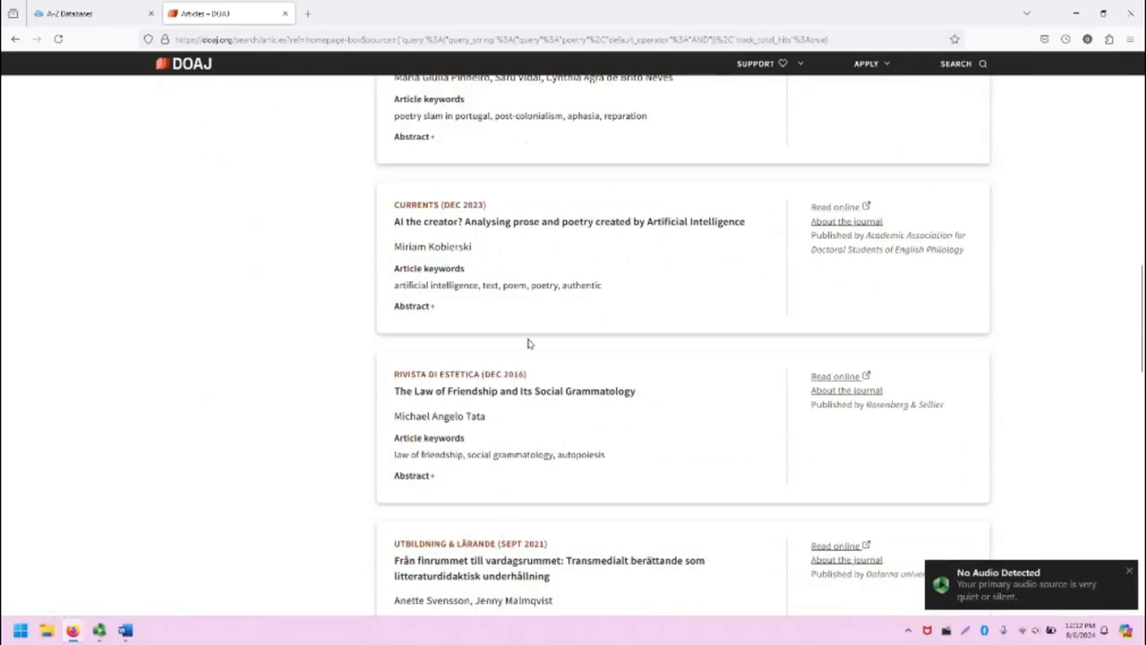
pyautogui.moveTo(509, 258)
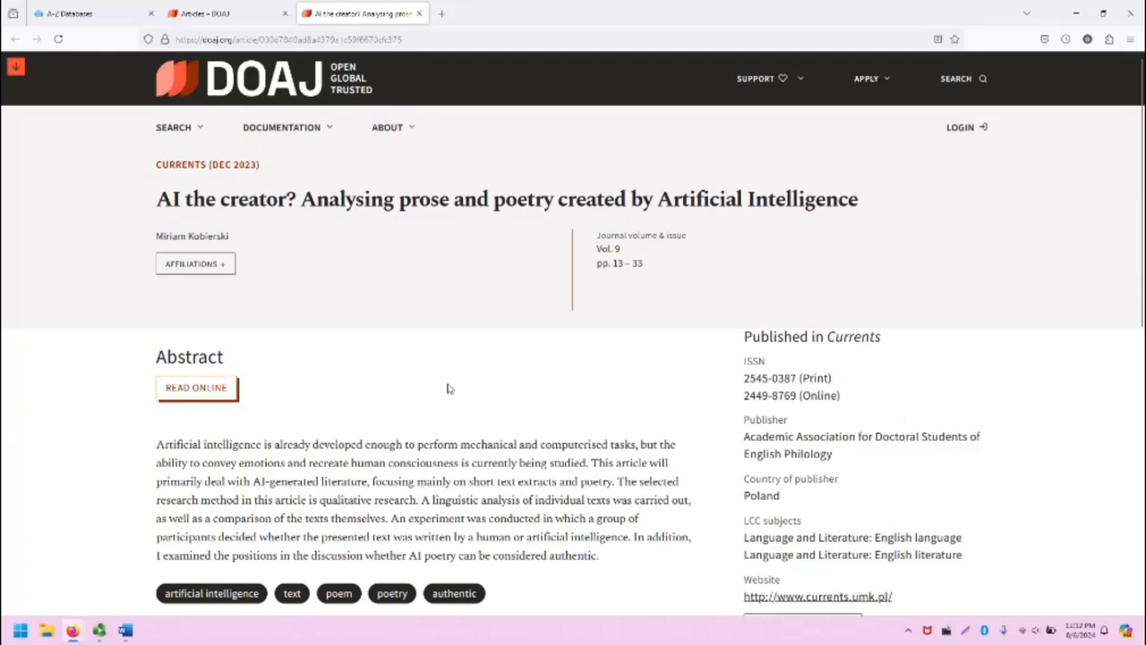
pyautogui.moveTo(463, 355)
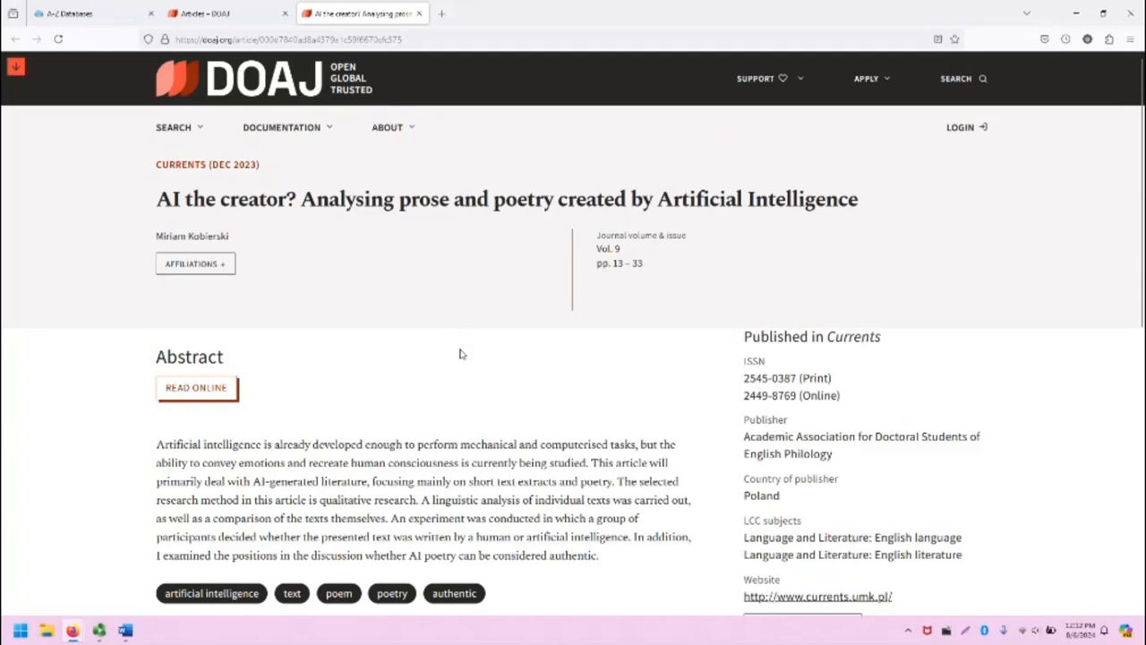
pyautogui.moveTo(64, 573)
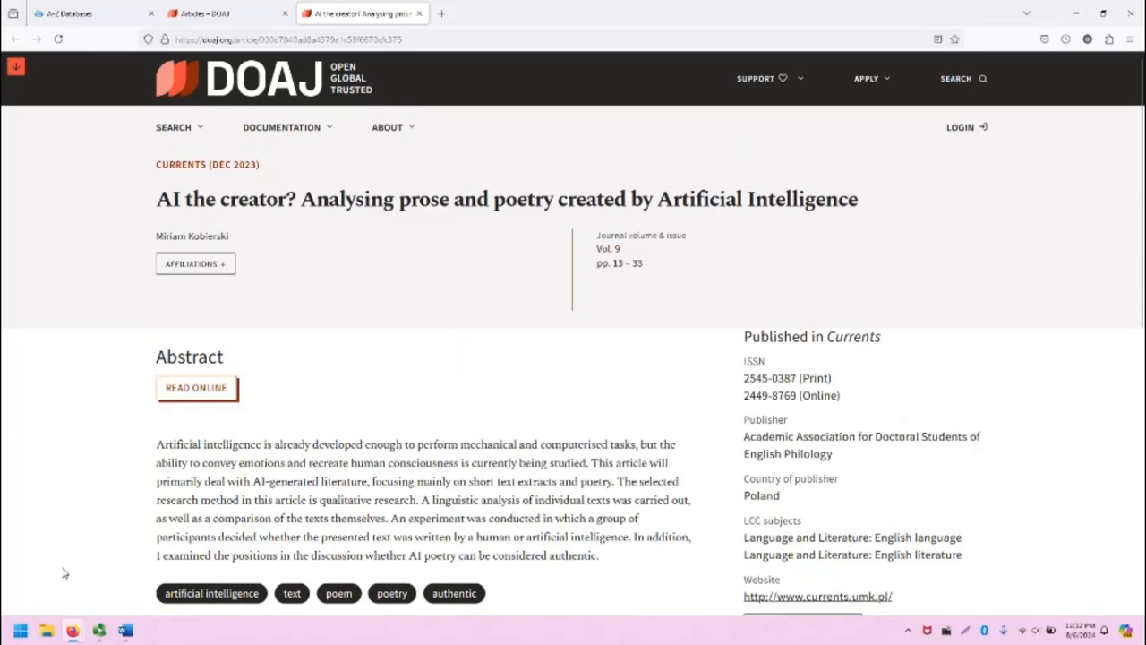
pyautogui.moveTo(79, 321)
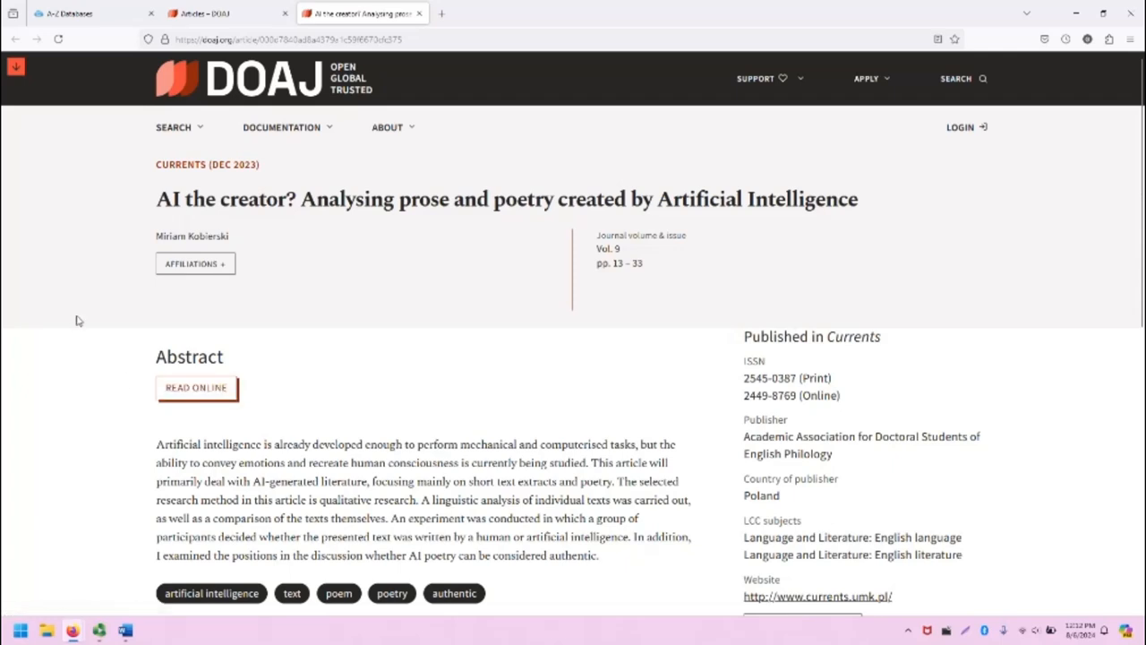
pyautogui.moveTo(405, 306)
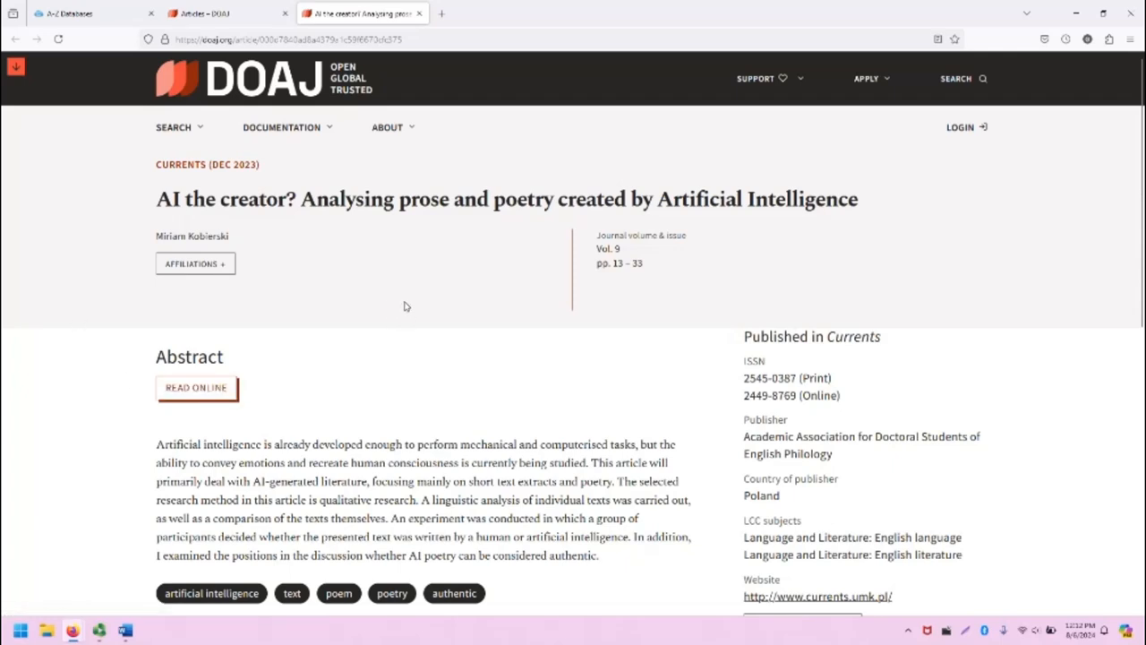
pyautogui.moveTo(420, 312)
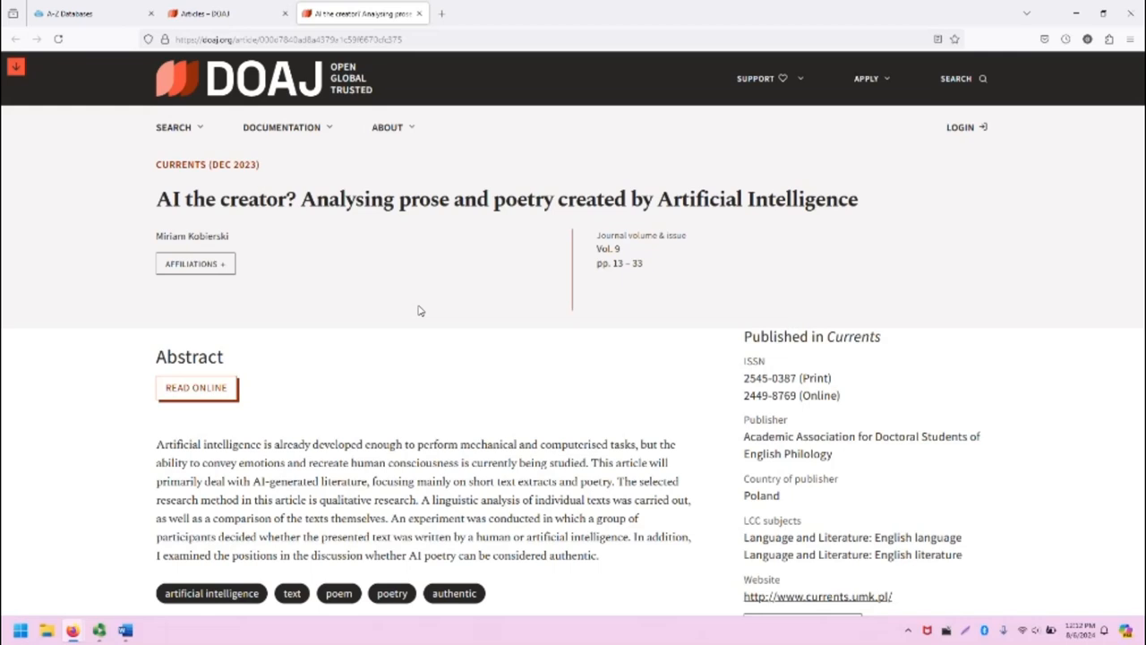
pyautogui.moveTo(688, 323)
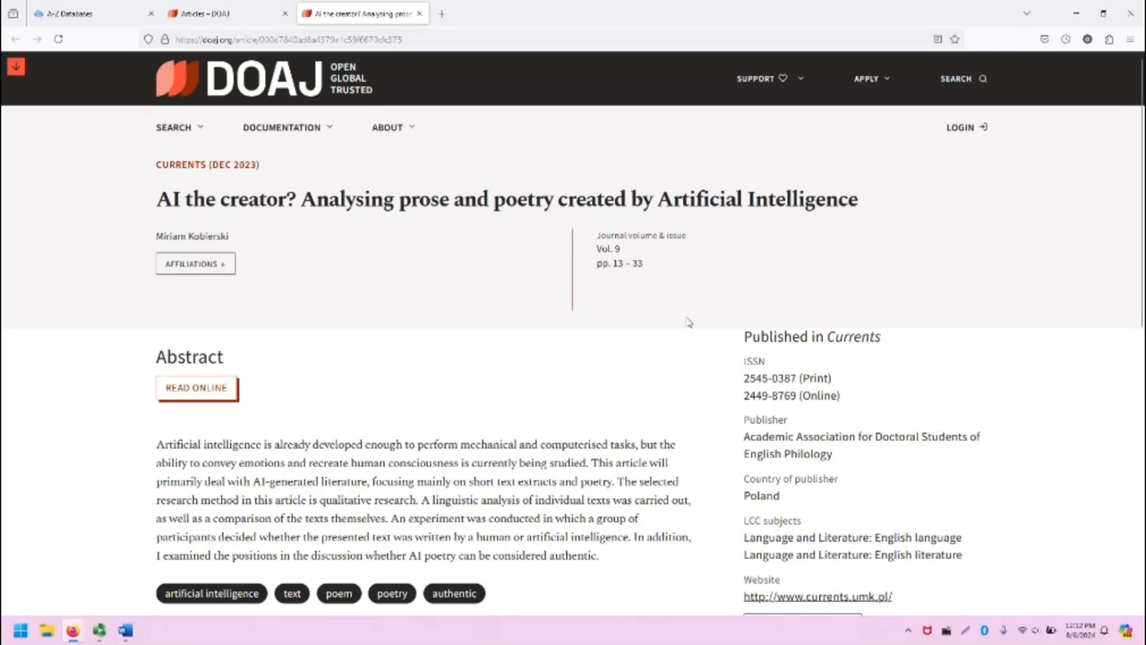
# Read through the abstract on the 'AI the creator?' record page
pyautogui.scroll(-3)
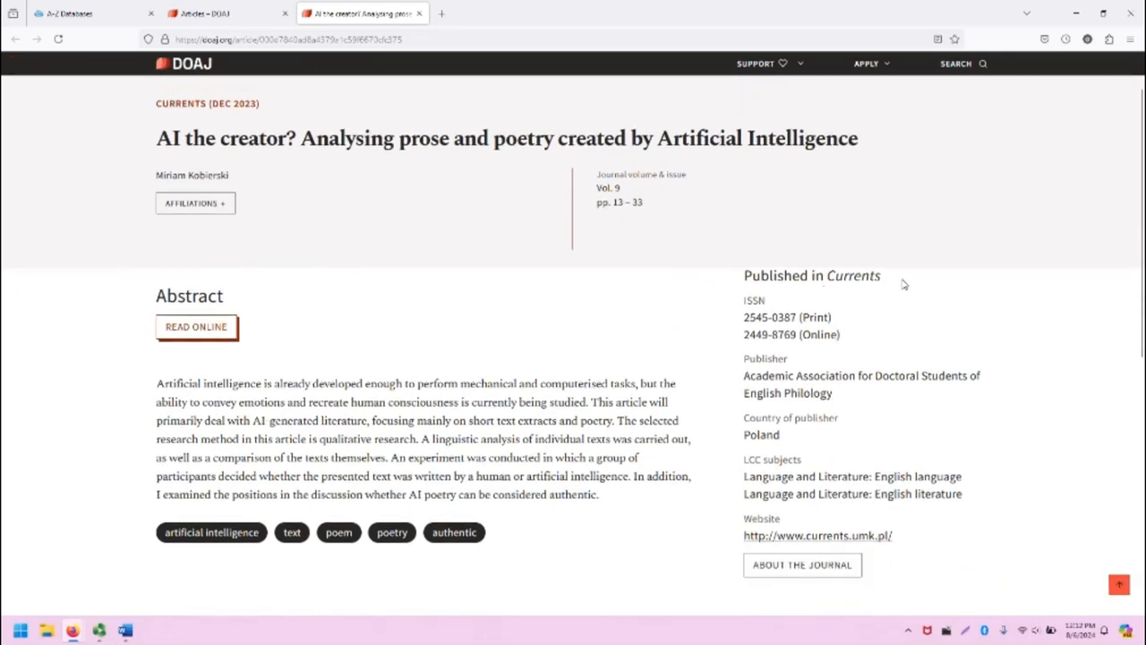
pyautogui.scroll(-3)
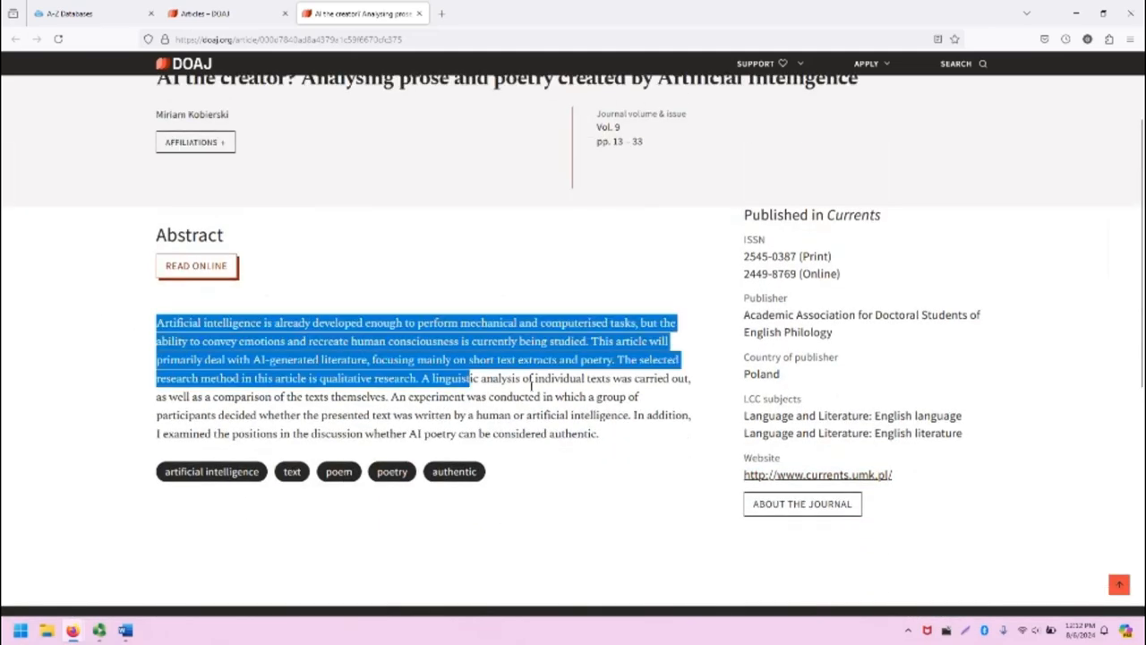
pyautogui.click(614, 508)
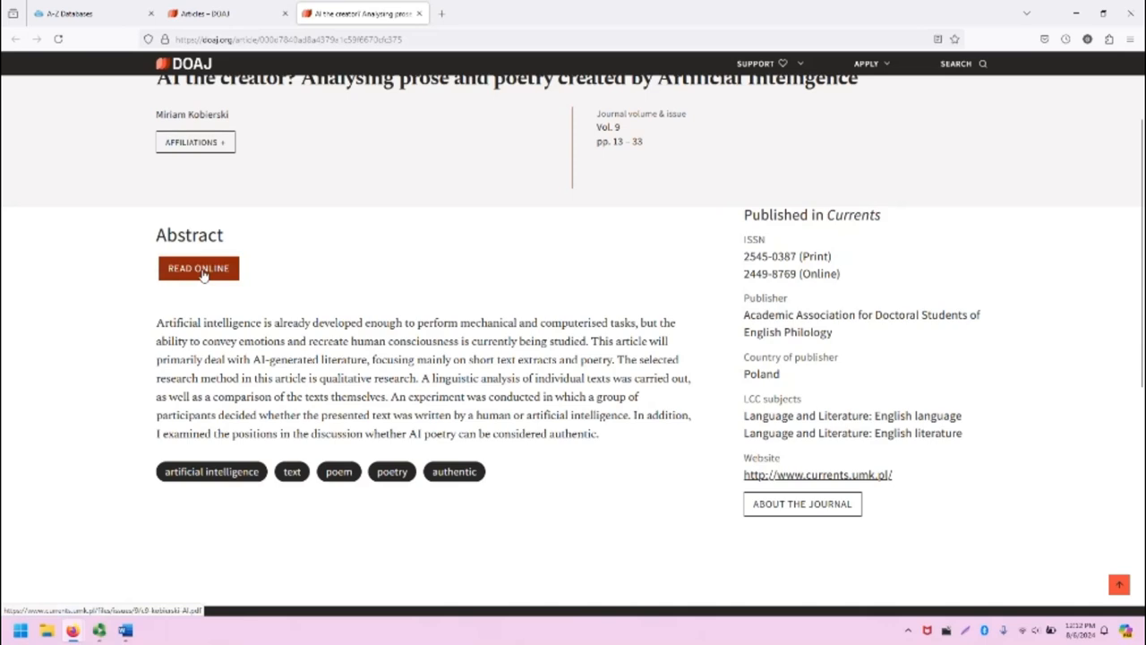
# Open the article's full-text PDF via Read Online
pyautogui.click(197, 268)
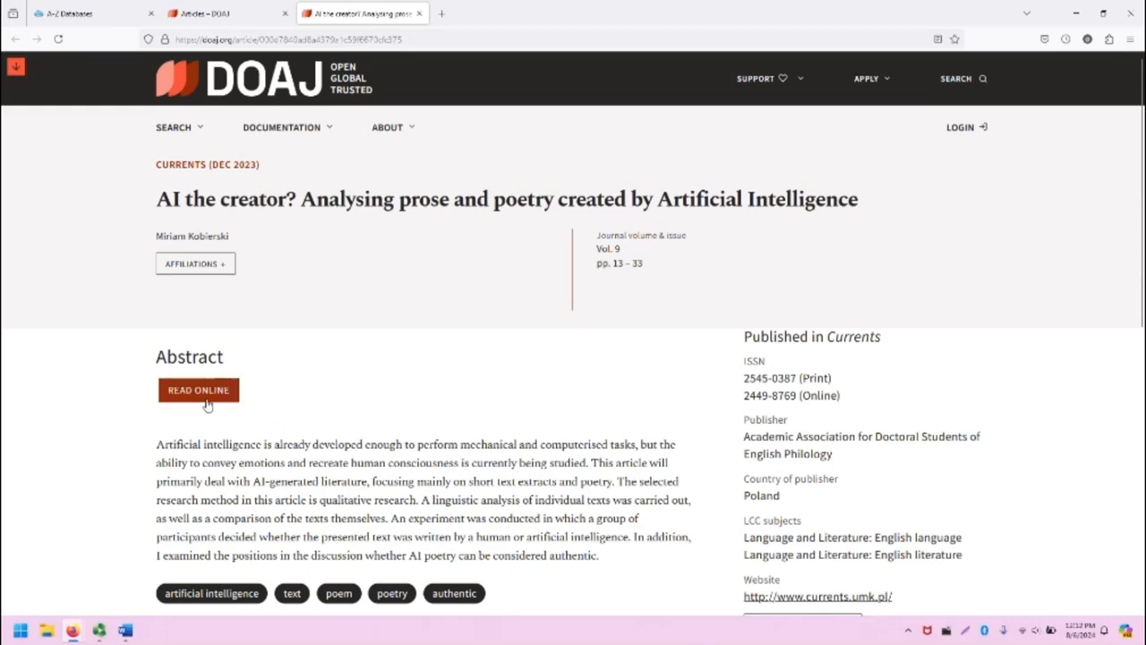
pyautogui.click(197, 390)
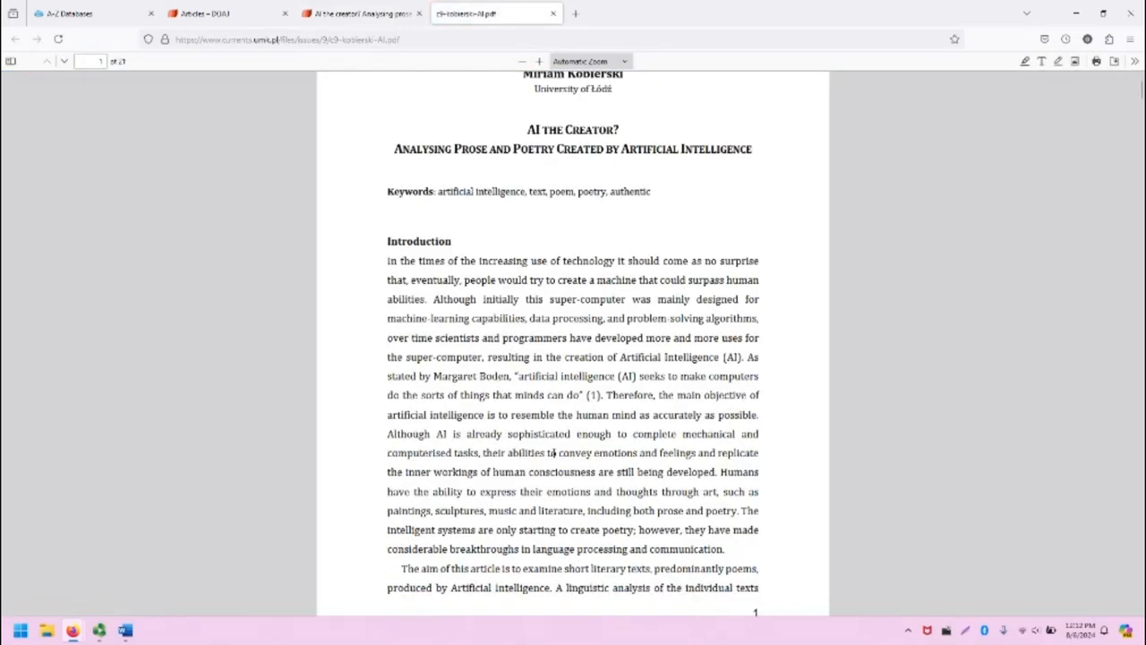
# Scroll the PDF from the Introduction through AI technology to Linguistic analysis
pyautogui.scroll(-3)
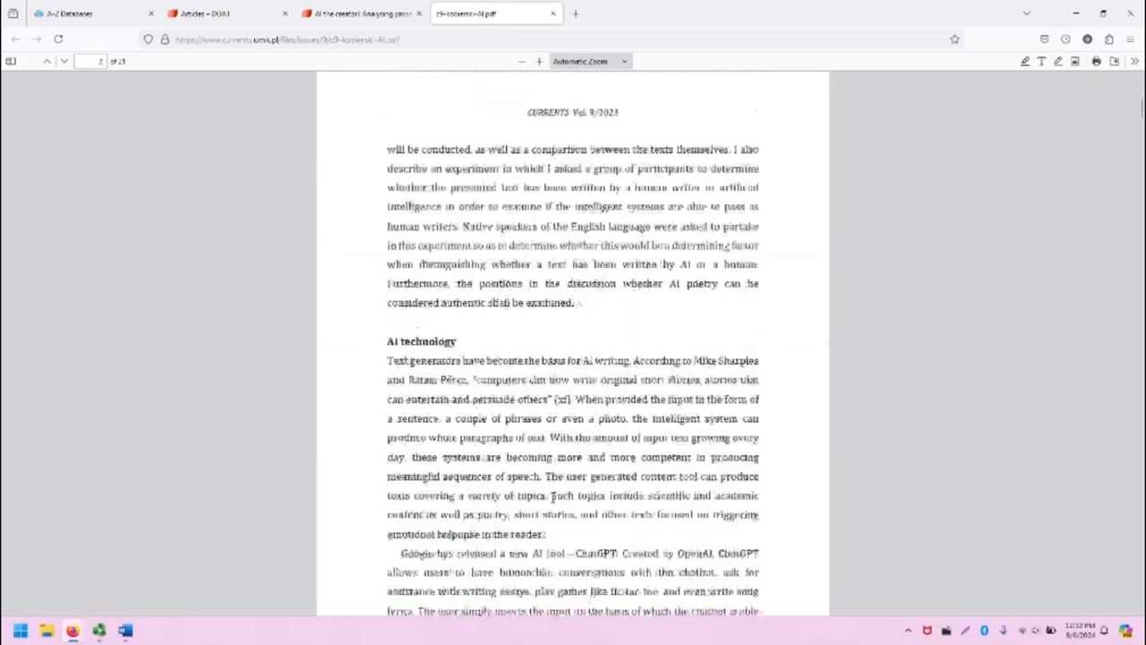
pyautogui.scroll(-3)
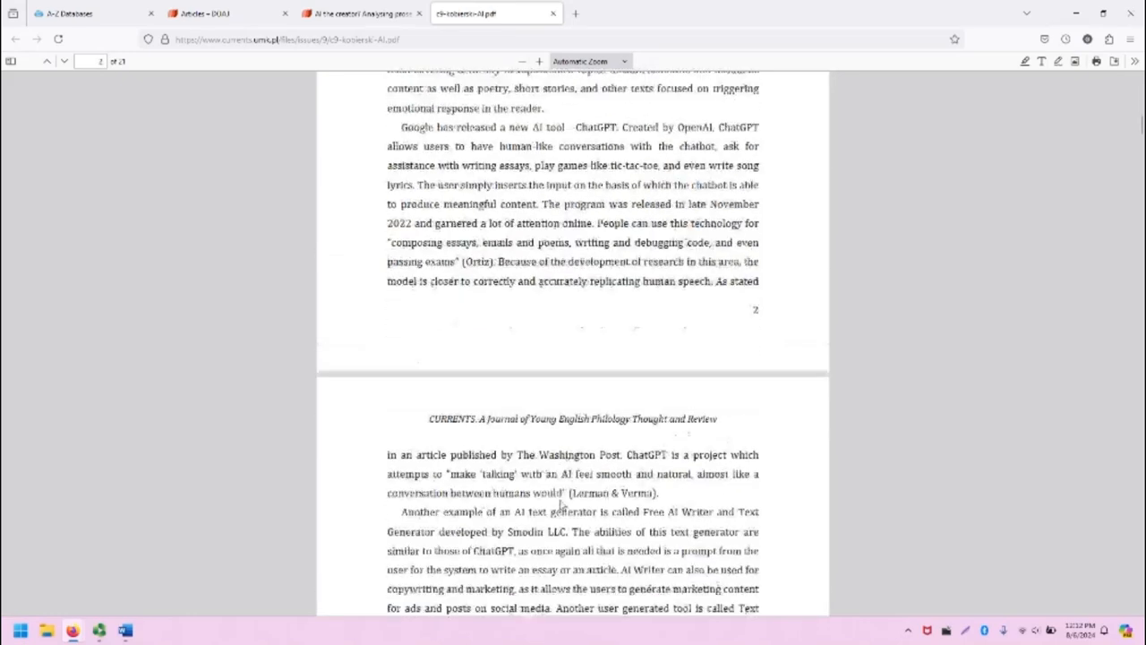
pyautogui.scroll(-3)
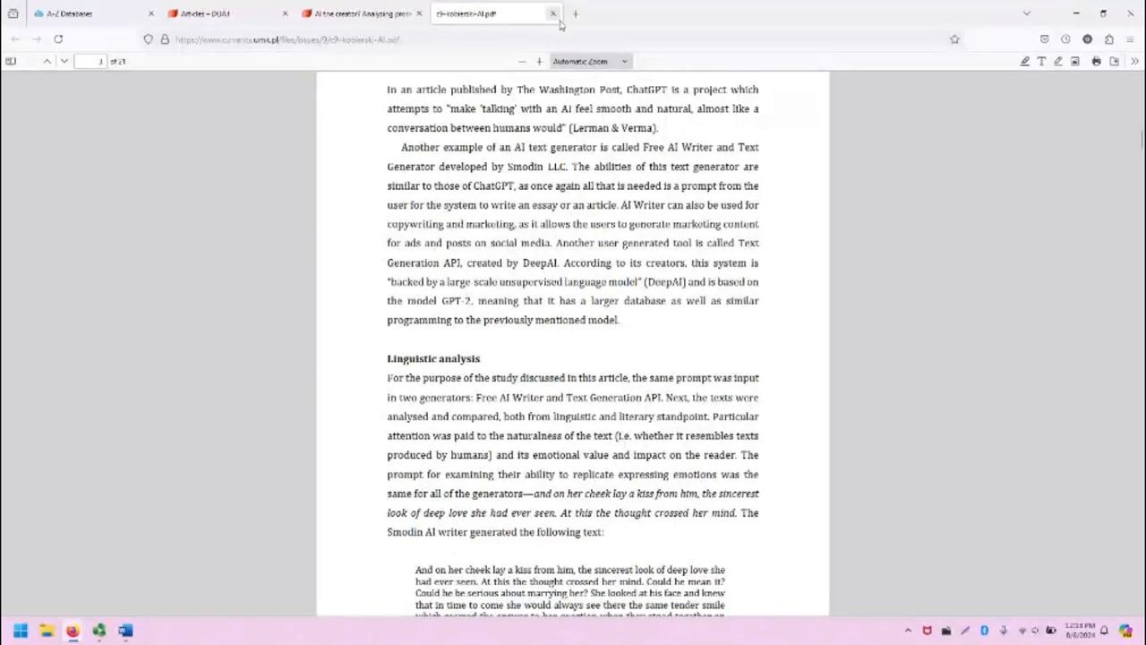
# Close the PDF tab, returning to the 'AI the creator?' record page
pyautogui.click(551, 15)
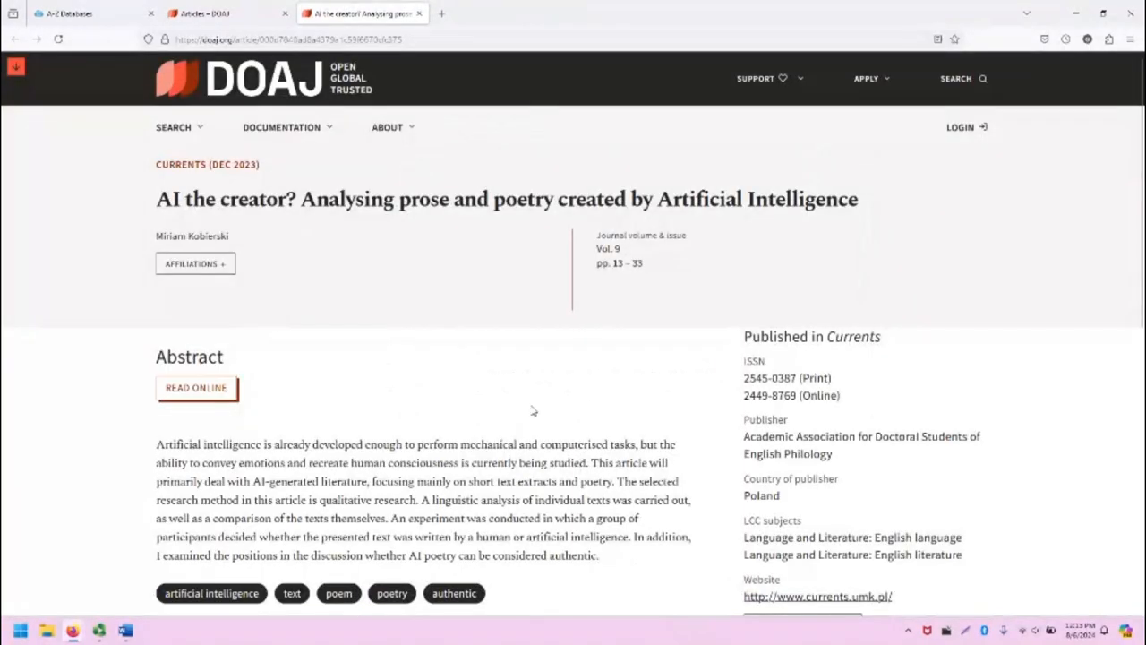
pyautogui.moveTo(538, 412)
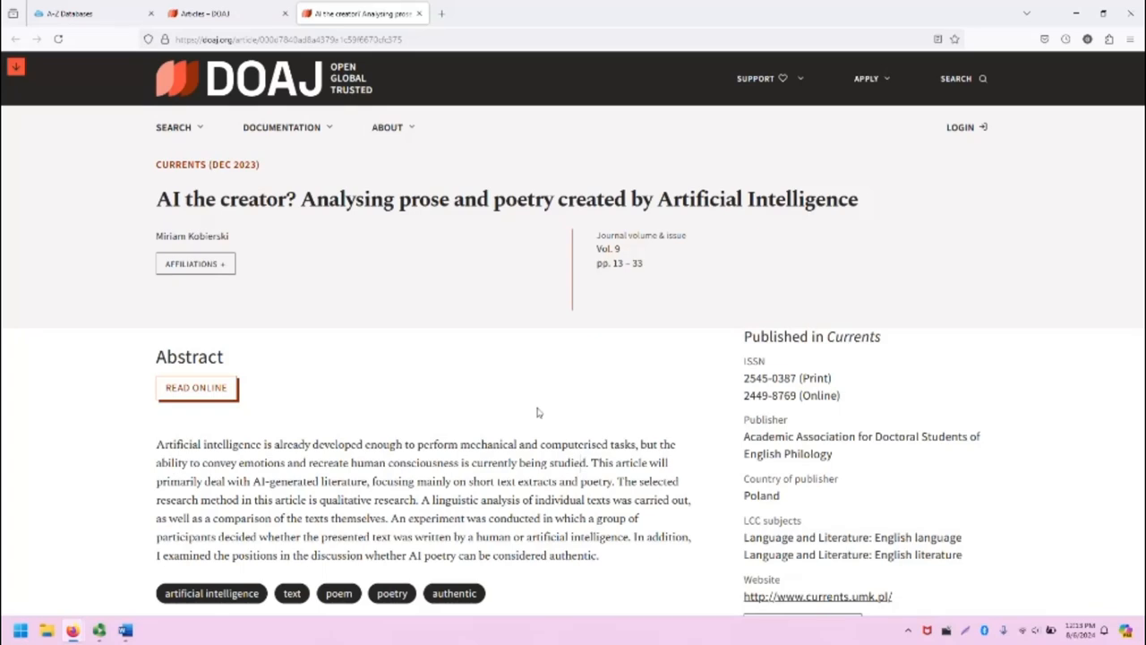
pyautogui.moveTo(407, 409)
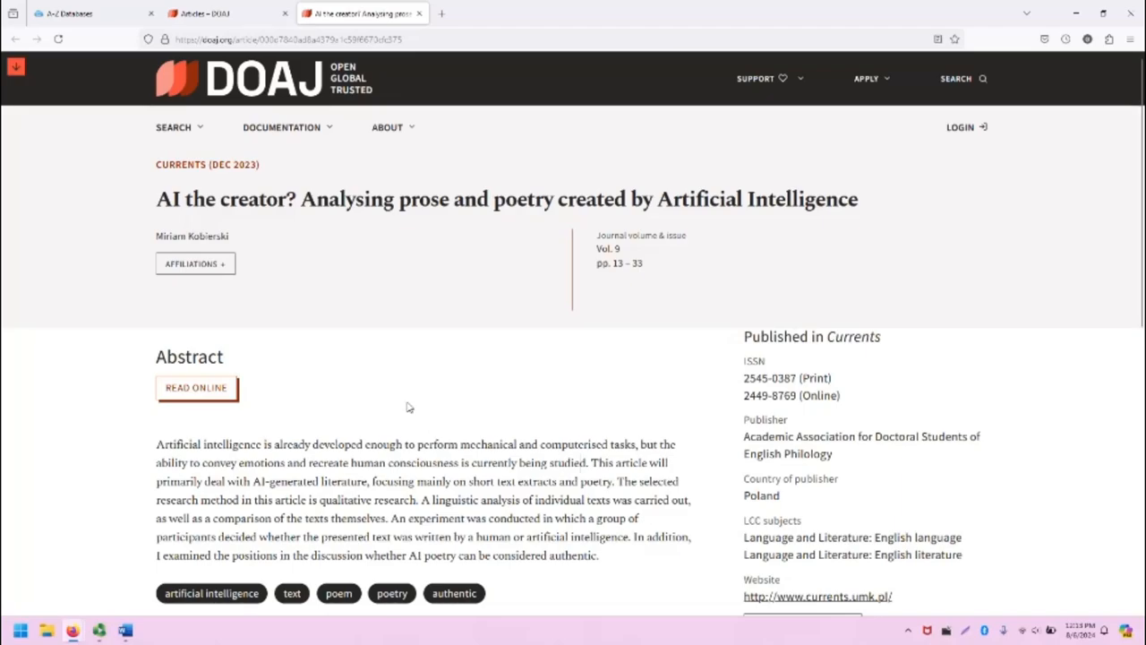